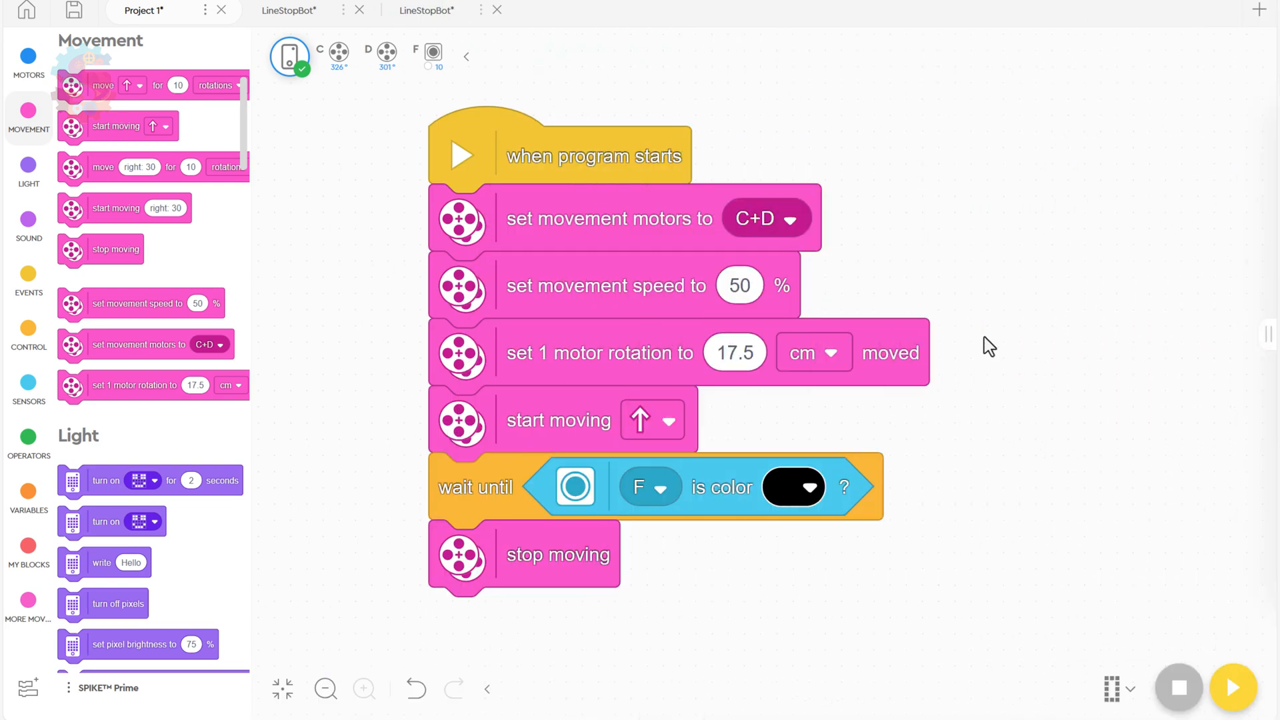
mouse_move(768, 224)
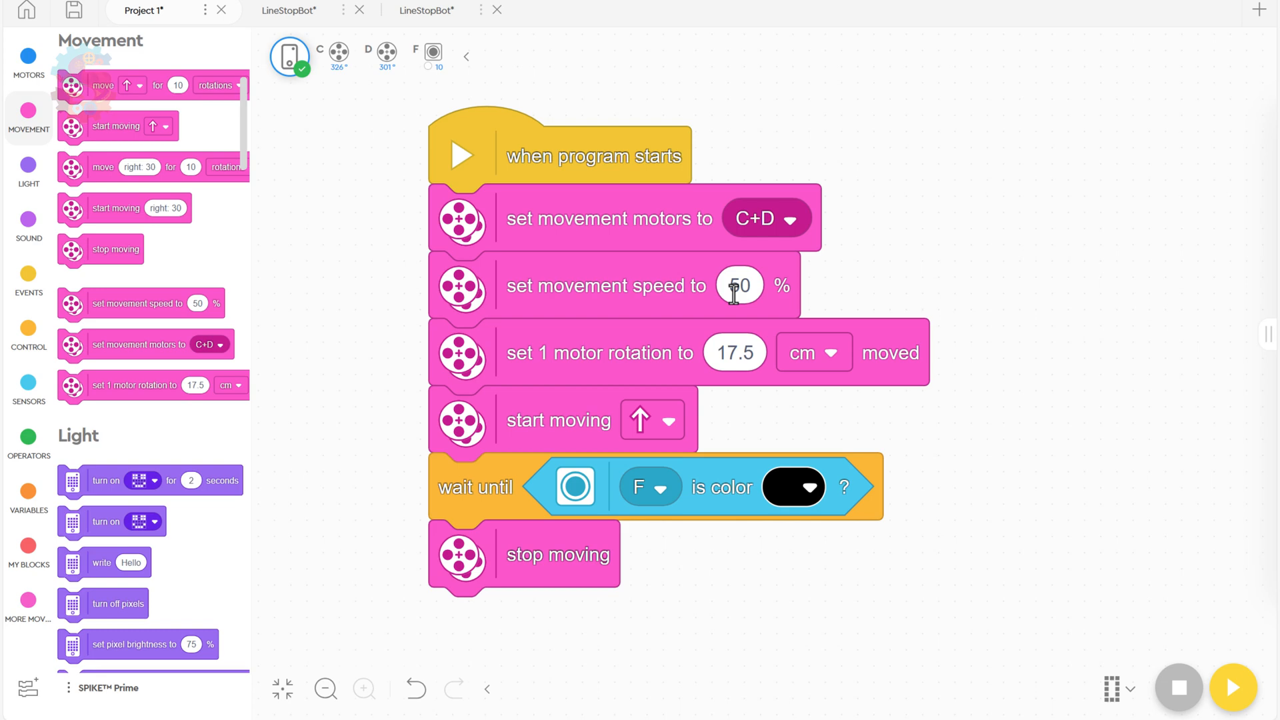
mouse_move(722, 358)
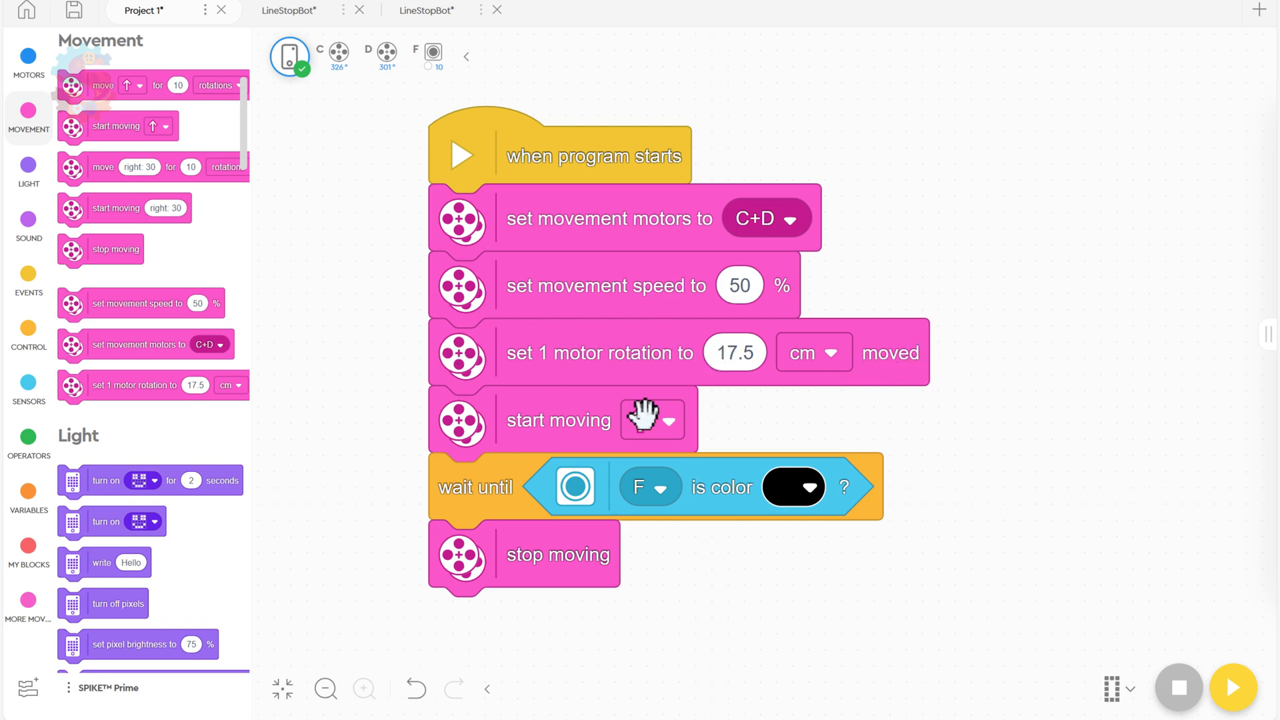
mouse_move(722, 495)
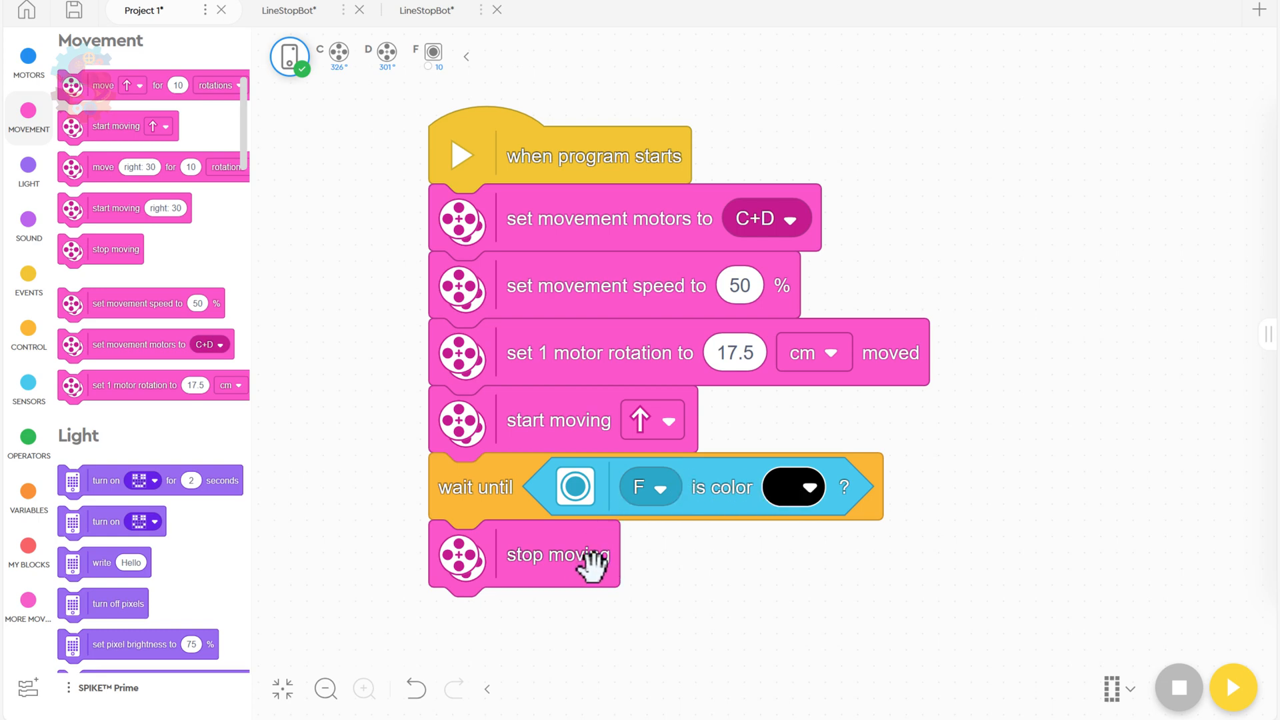
mouse_move(794, 487)
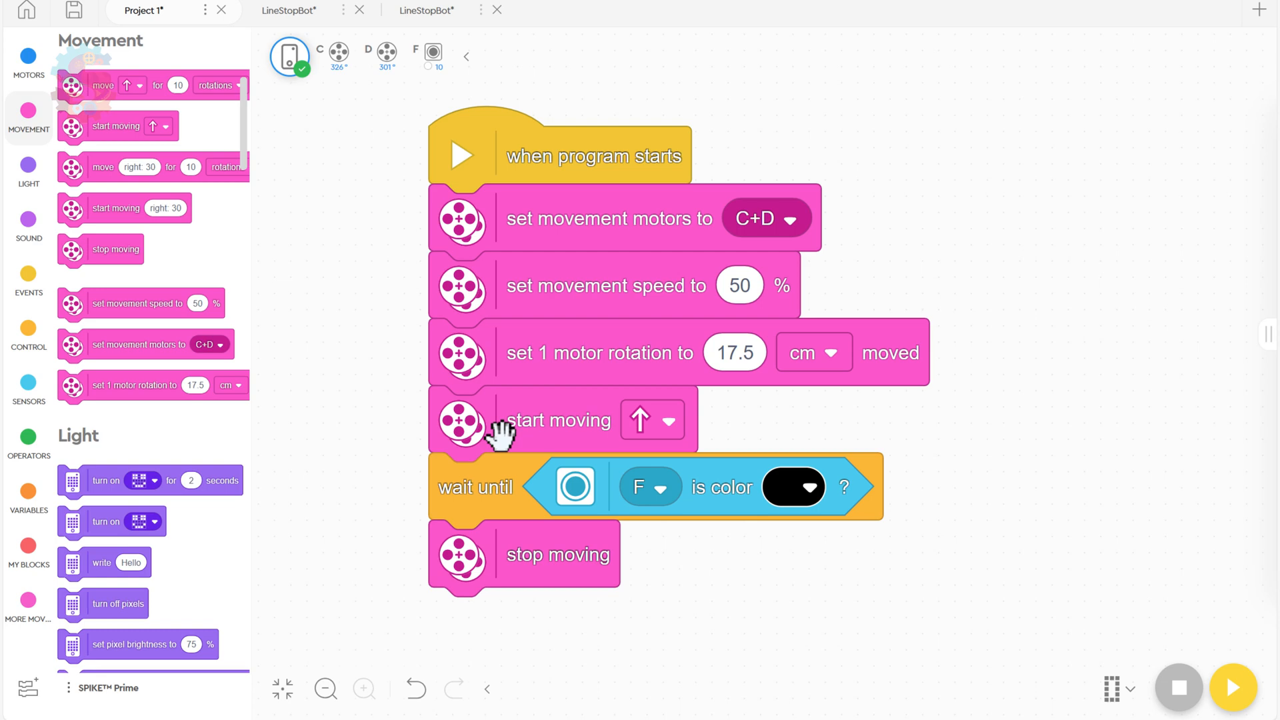
Insert a 2-rotation forward move, then slow movement speed to 20% before seeking the line.
drag(502, 420, 646, 534)
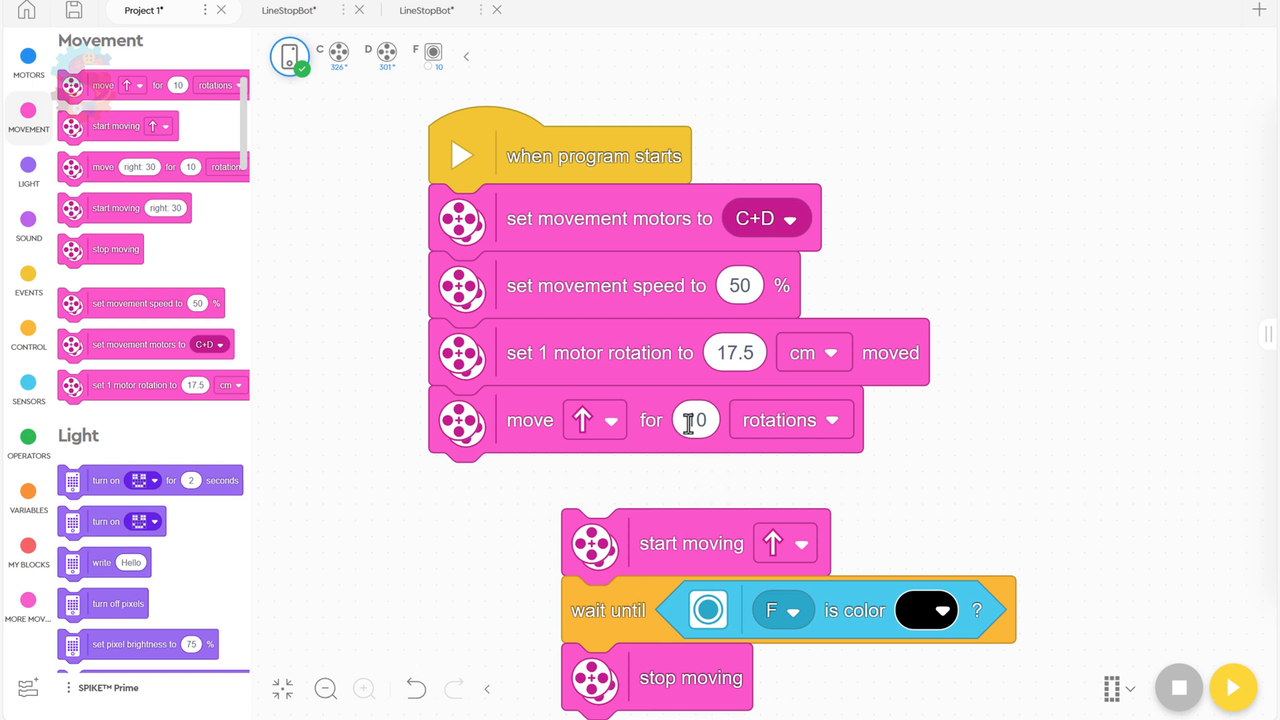
text(2)
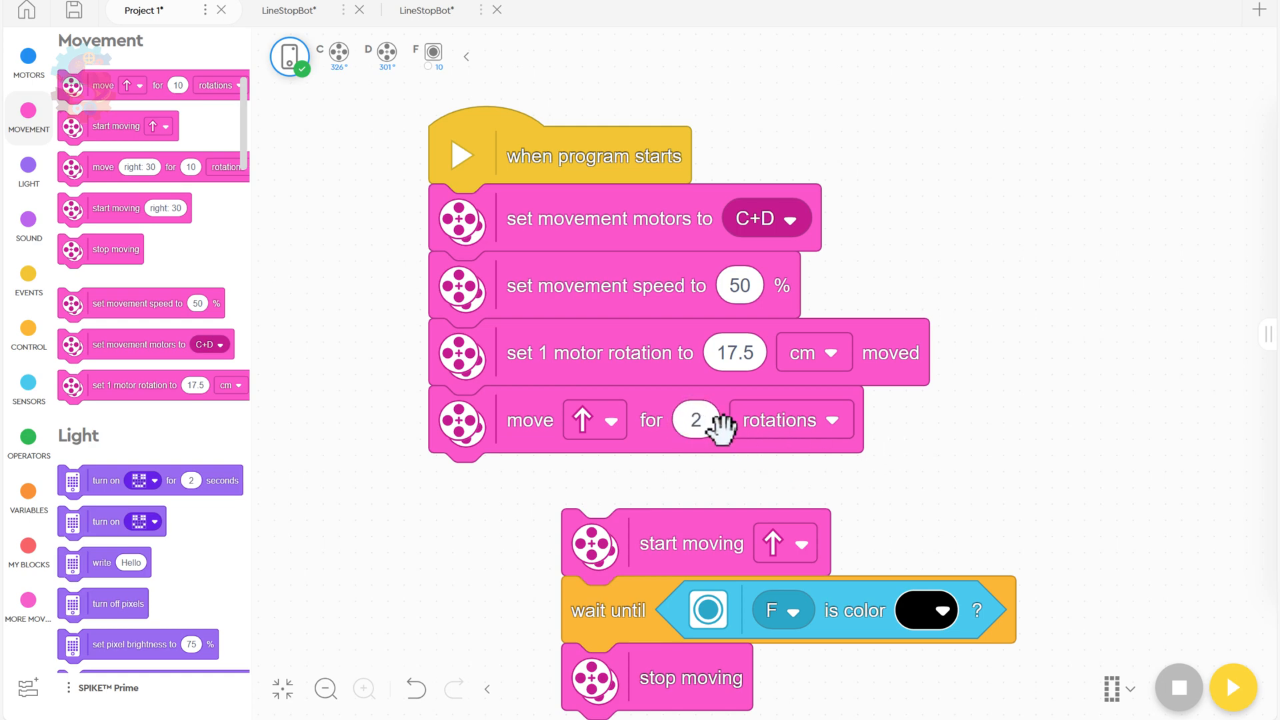
mouse_move(738, 495)
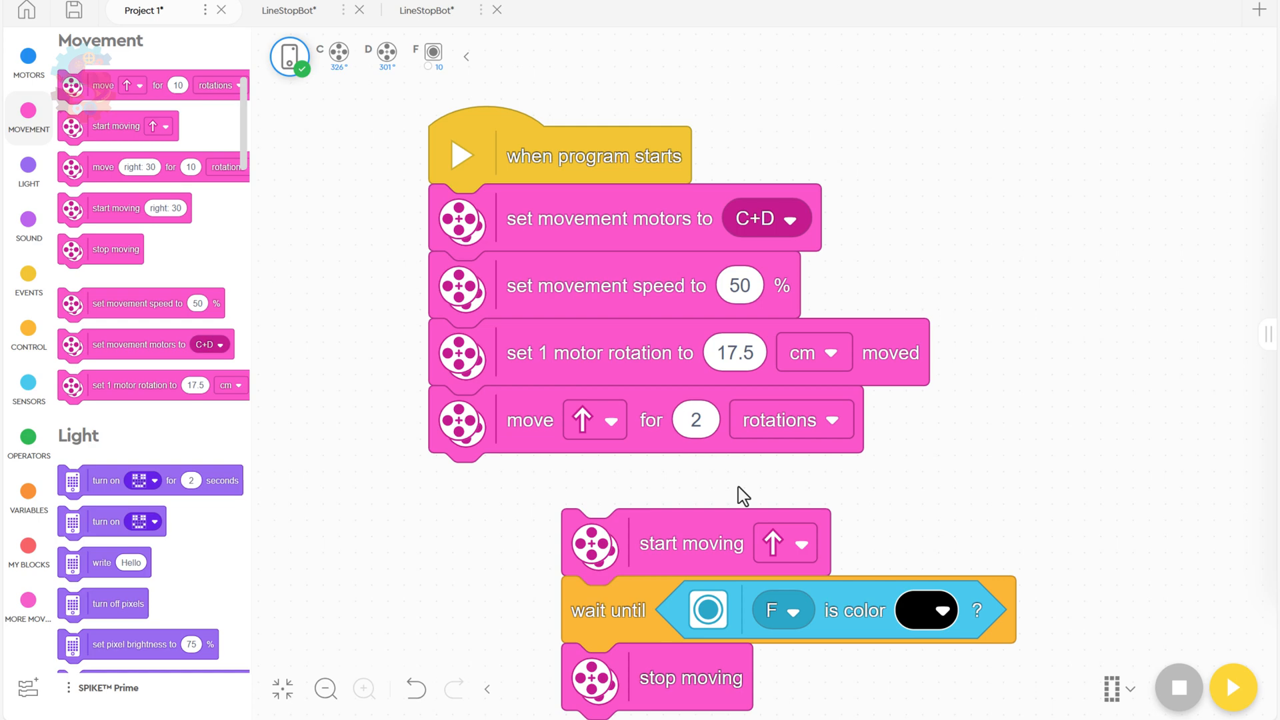
mouse_move(664, 547)
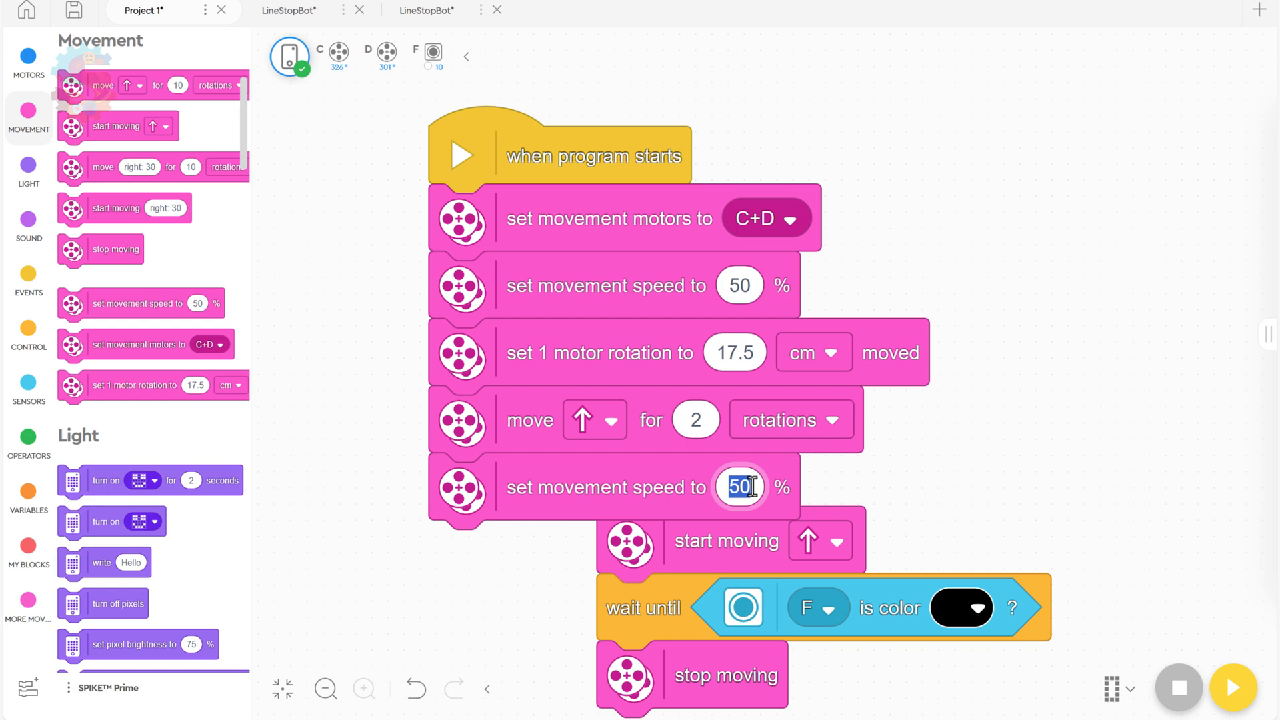
text(20)
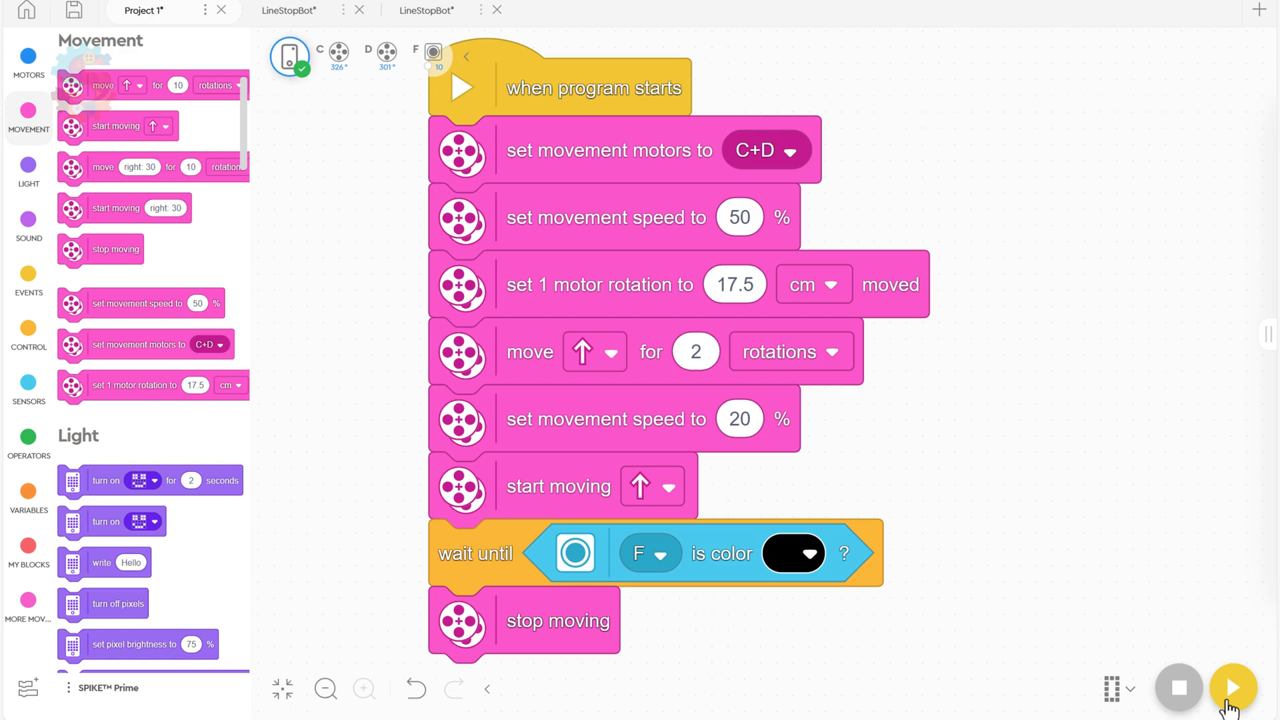
mouse_move(1232, 688)
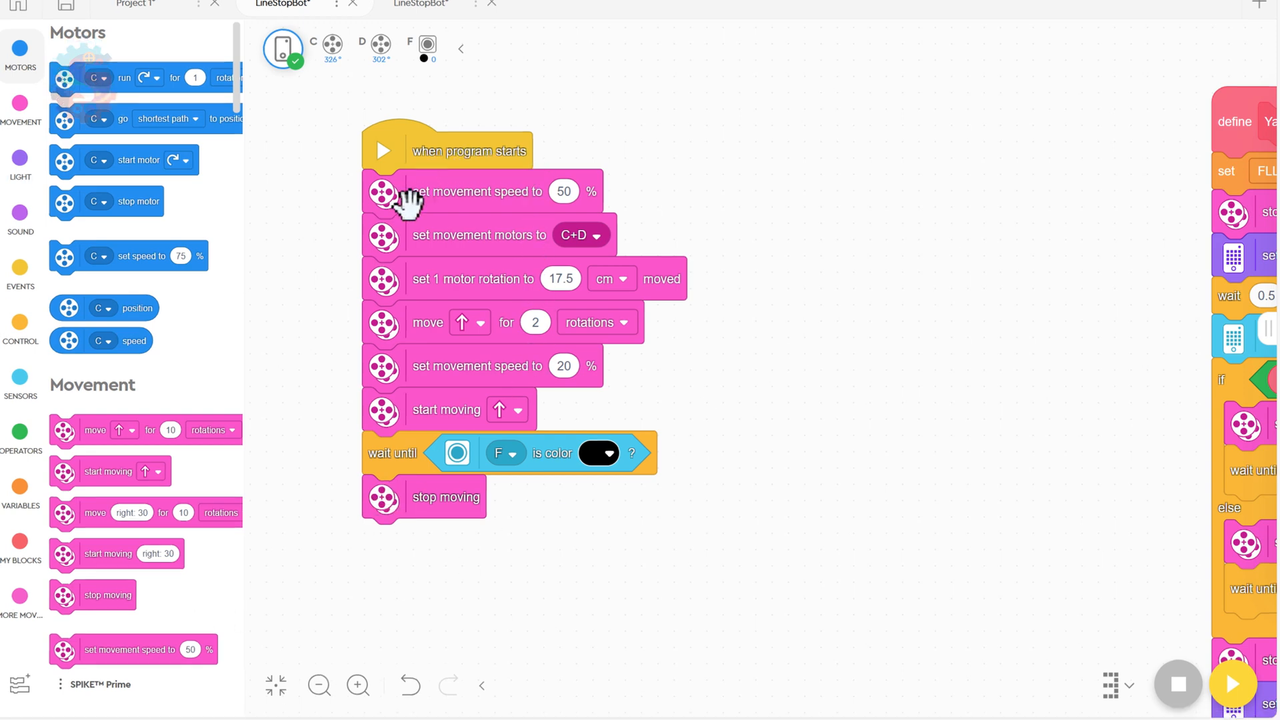
mouse_move(680, 498)
text(1)
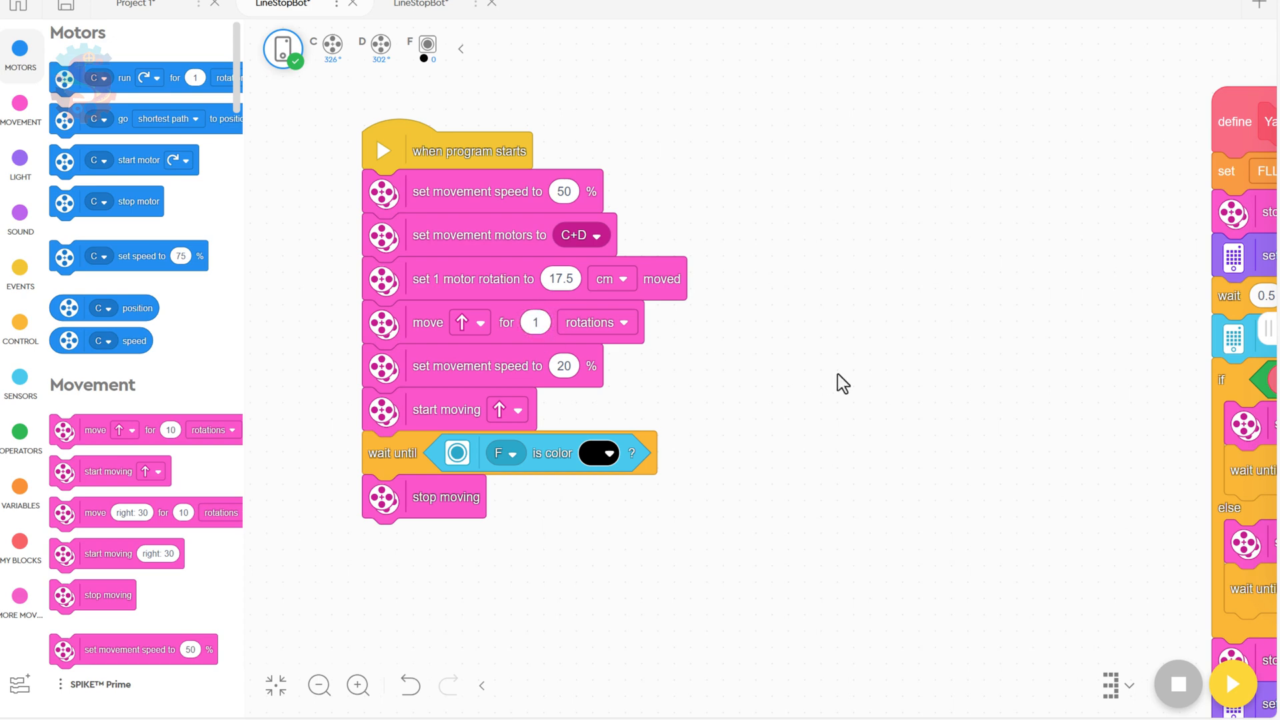
mouse_move(848, 388)
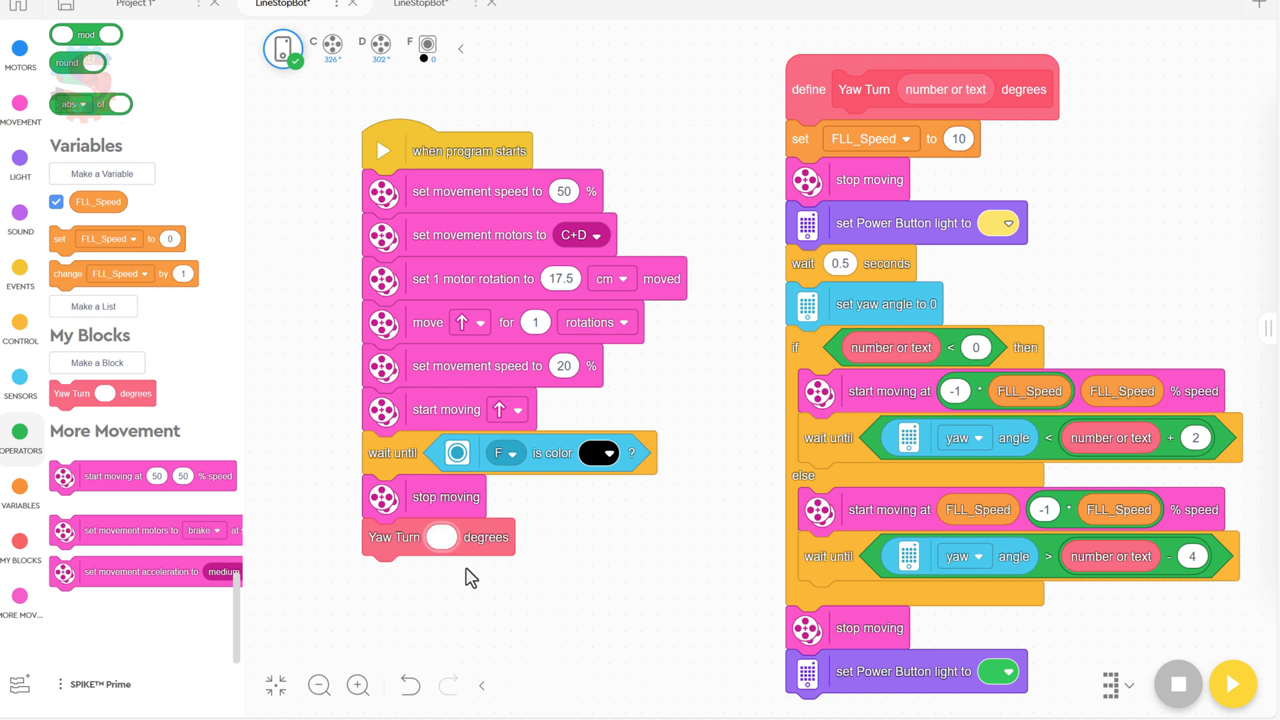
Set the closing Yaw Turn block to -50 degrees.
text(-50)
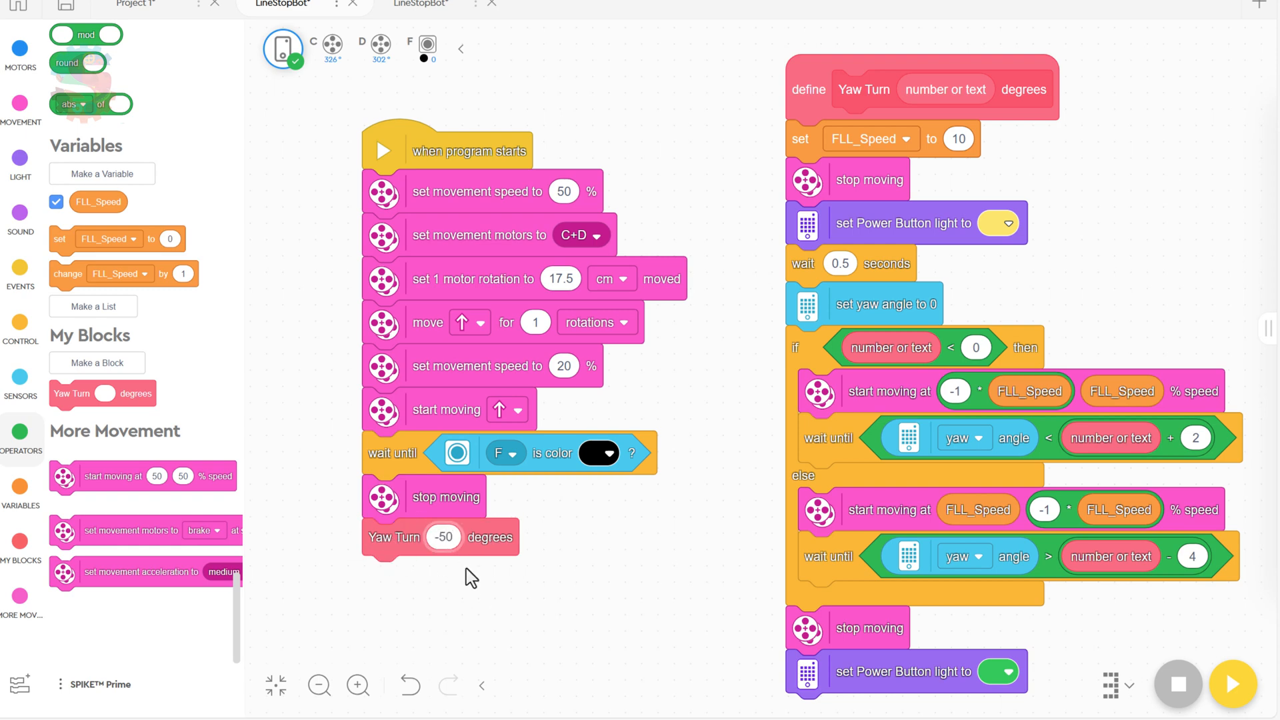
mouse_move(600, 566)
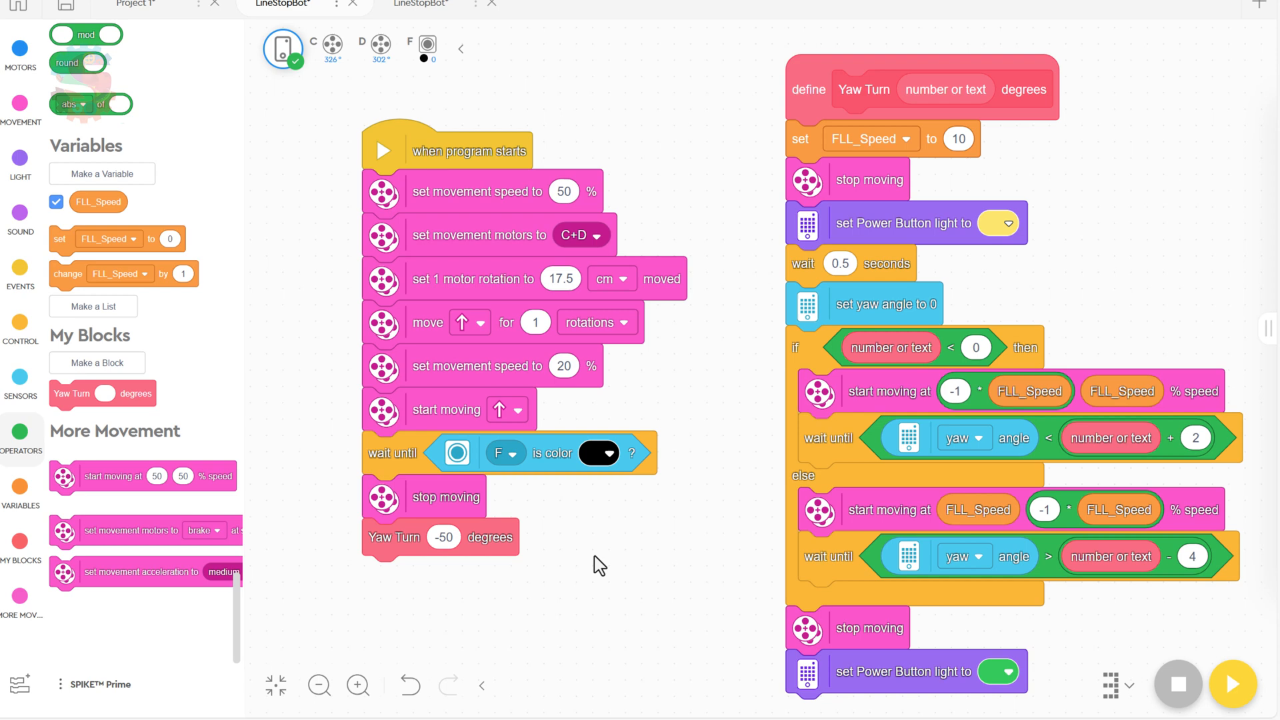
mouse_move(20, 157)
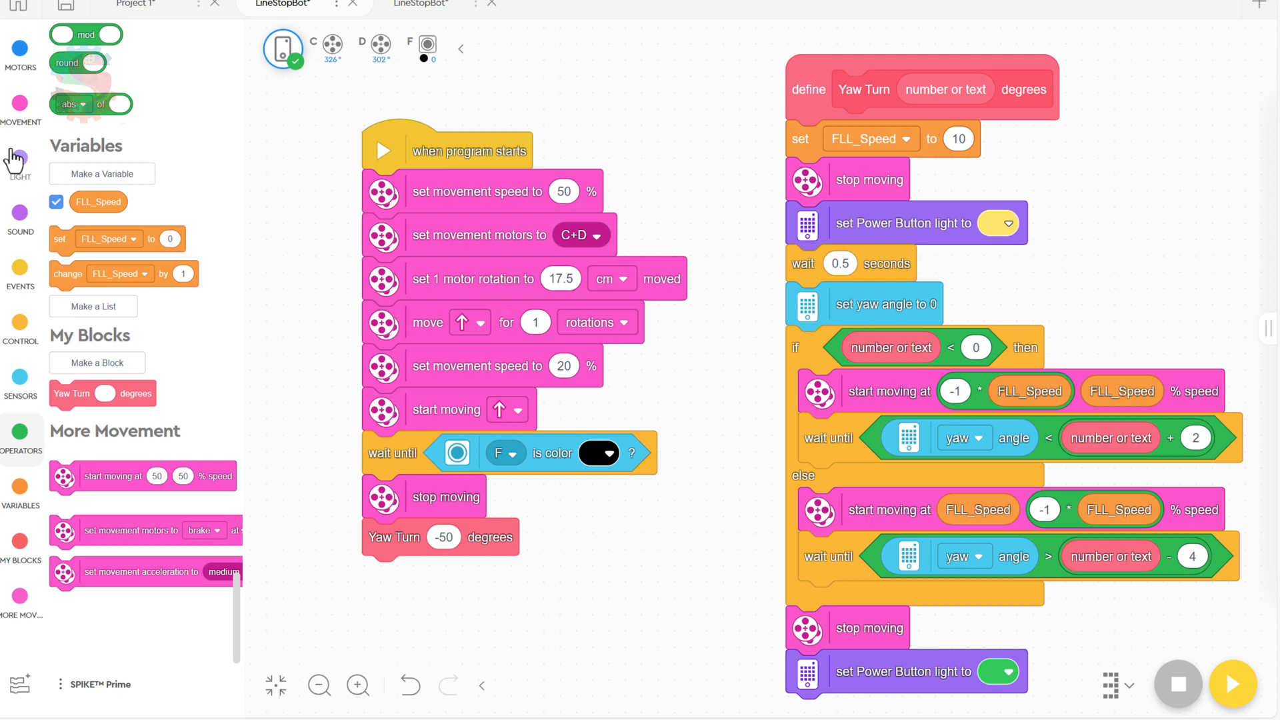
After the turn, drive 1.5 rotations at 50% speed, then start moving at 20%.
click(20, 104)
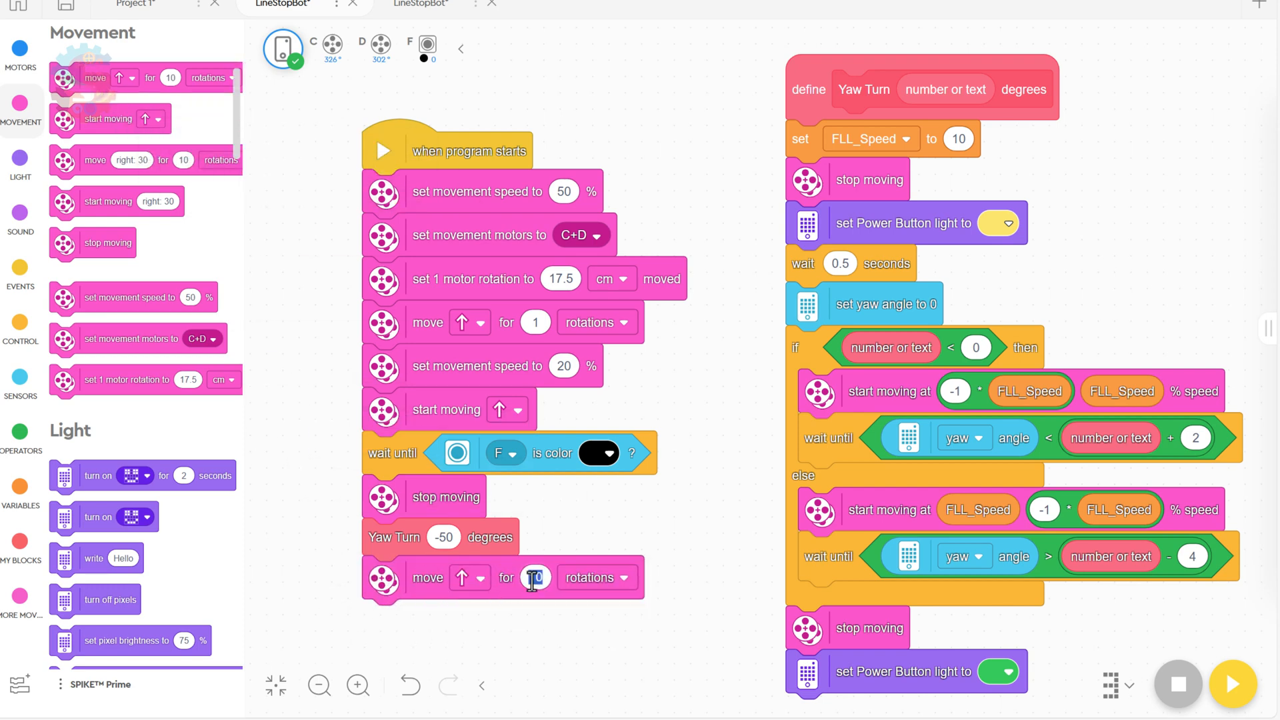
text(1.5)
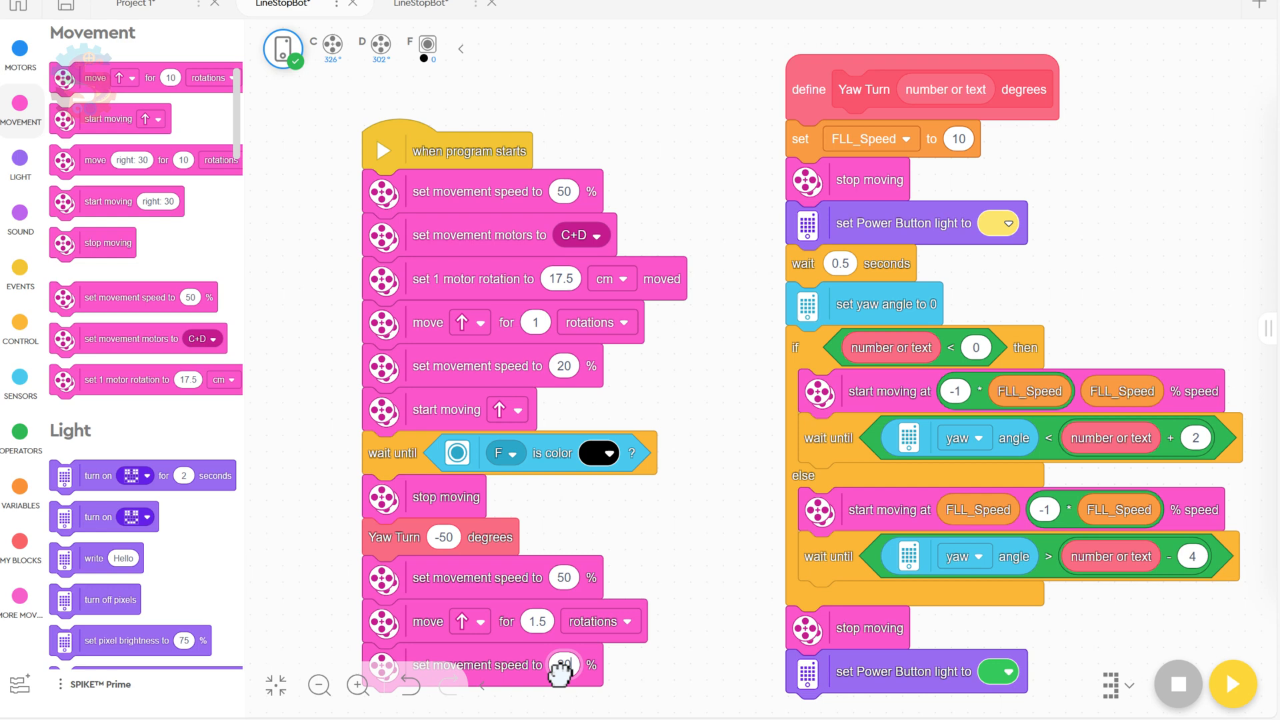
scroll(down, 3)
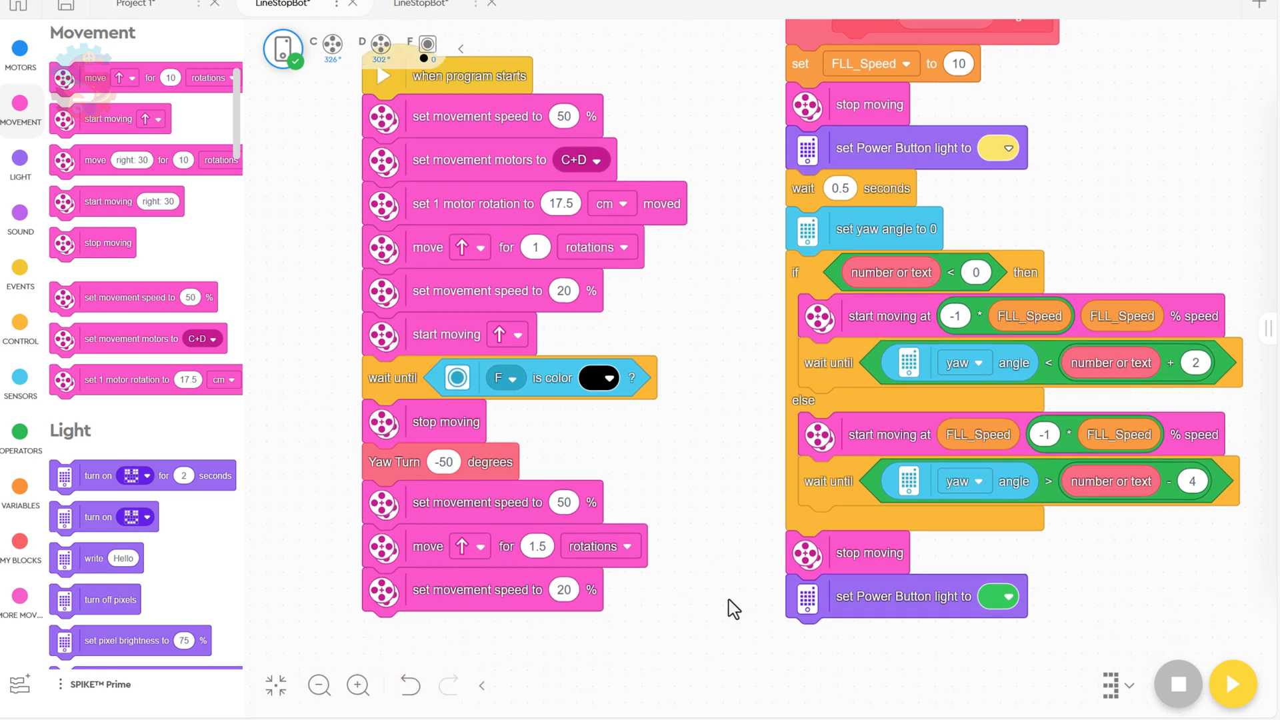
scroll(down, 3)
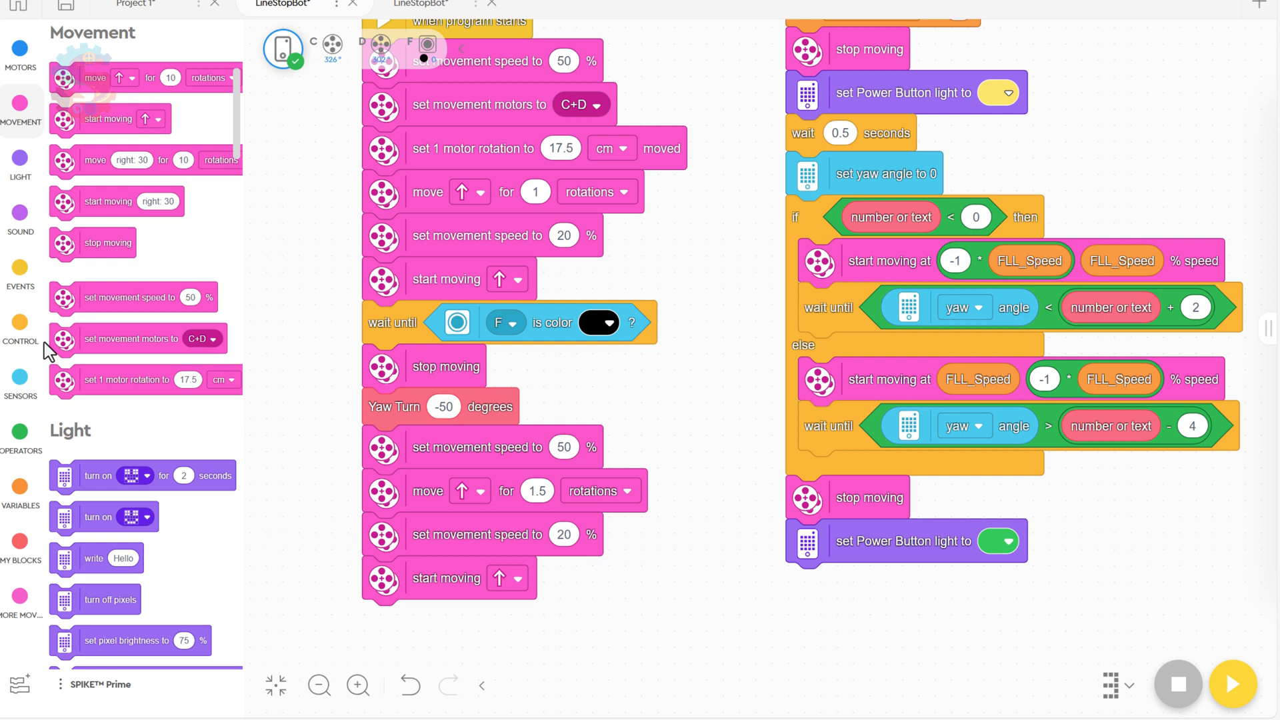
Add a second wait until the sensor sees black, then stop moving.
click(20, 341)
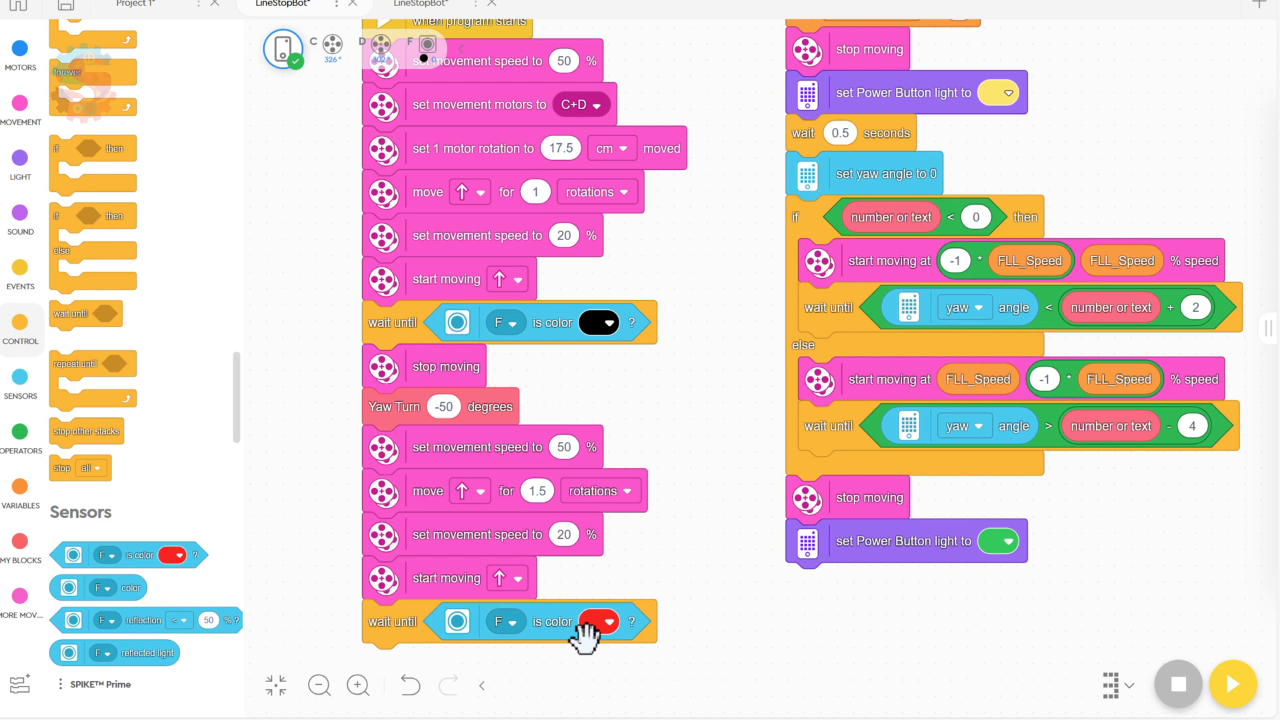
click(600, 621)
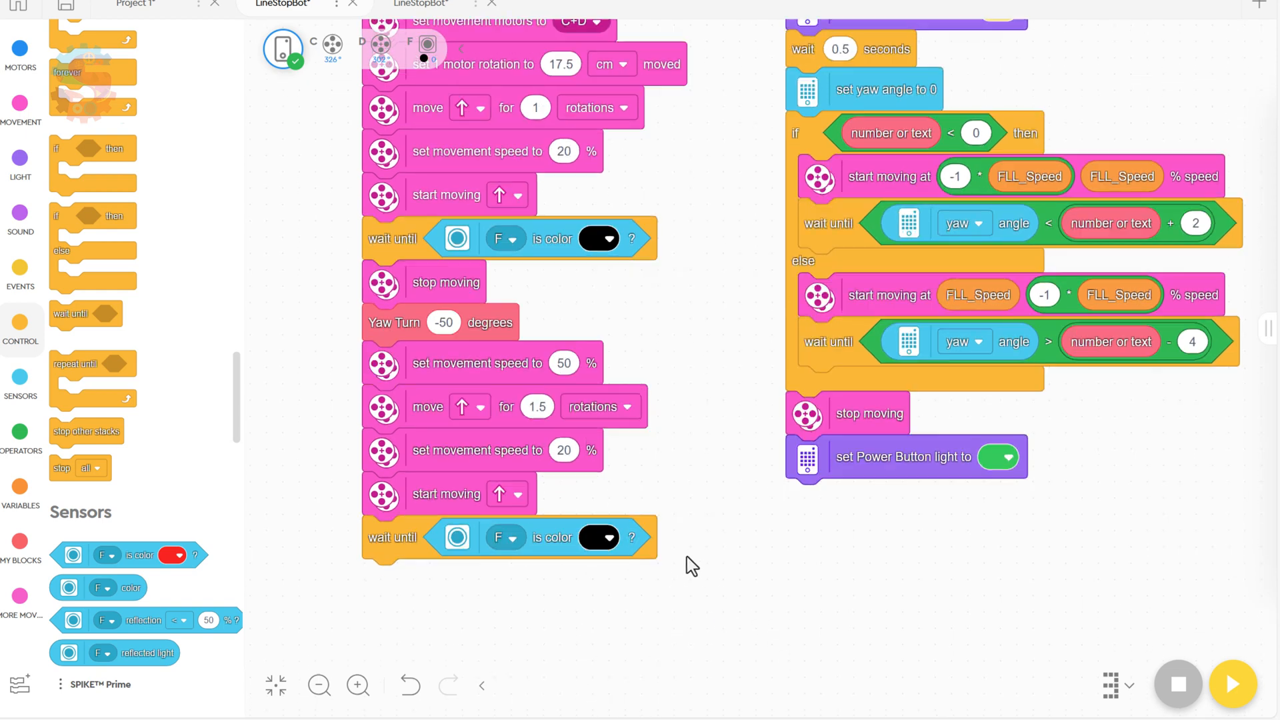
scroll(down, 3)
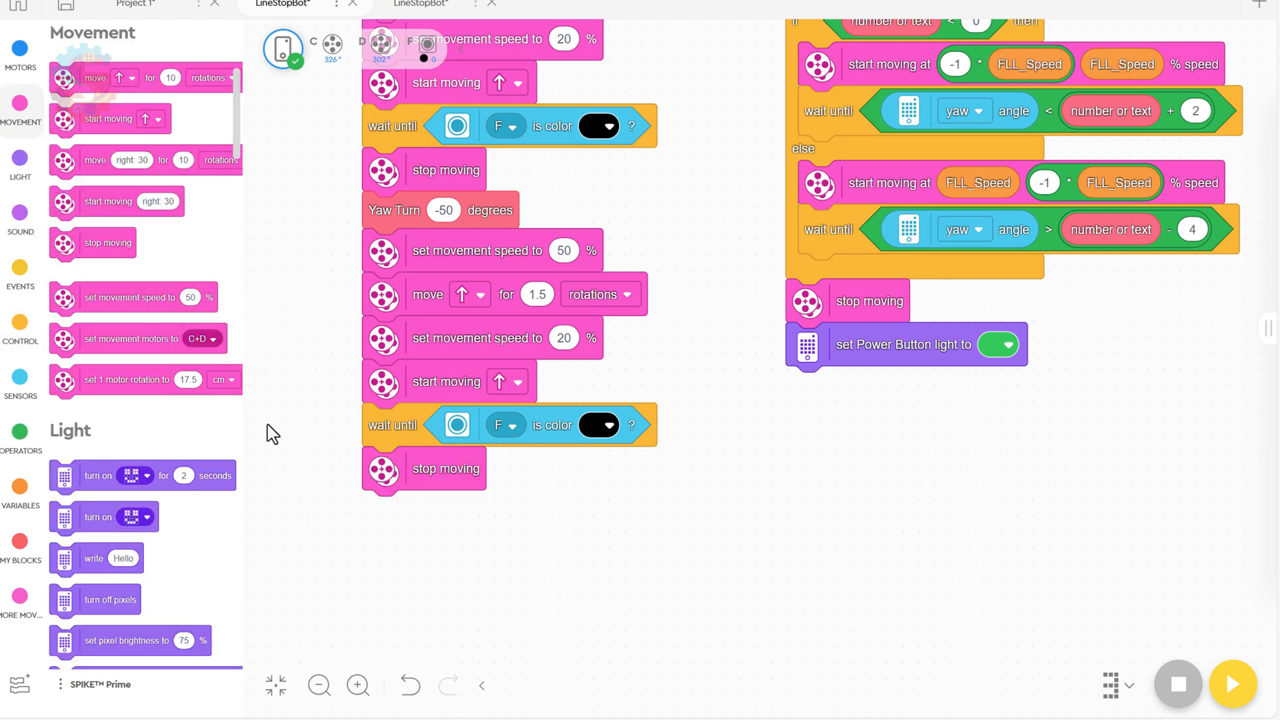
Add a 0.5-rotation forward move after the second stop.
drag(95, 77, 441, 528)
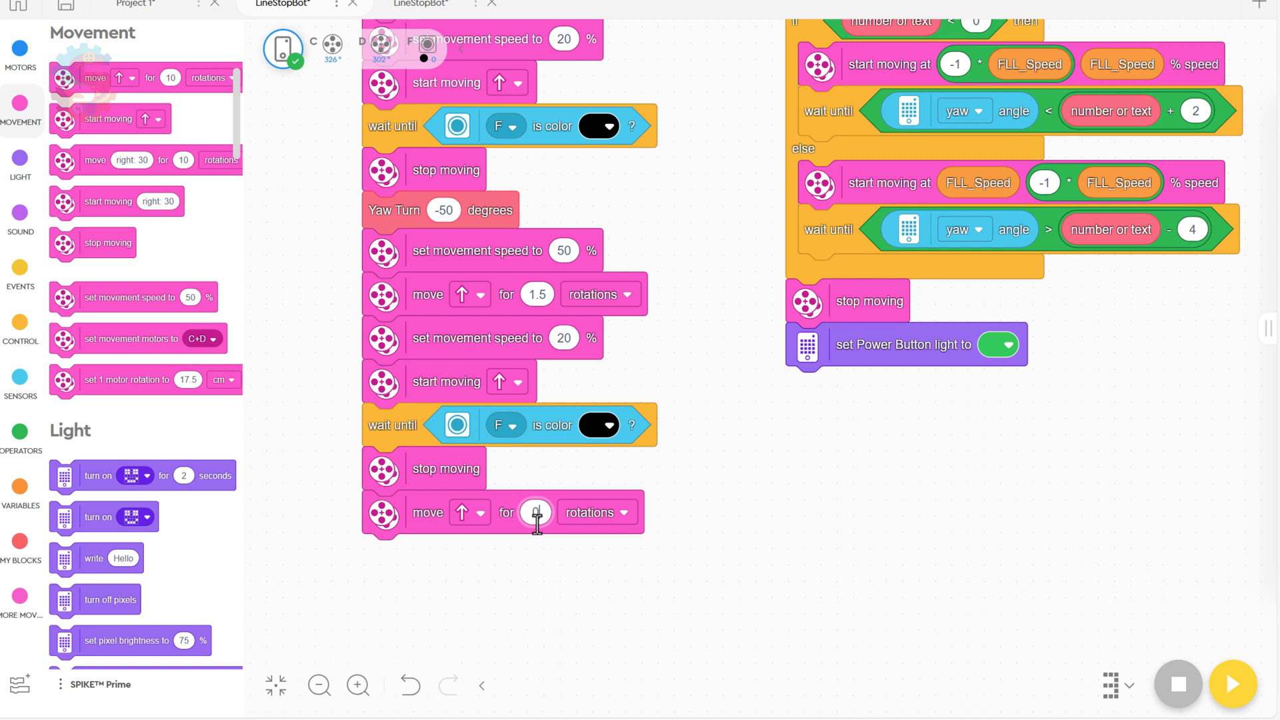
text(0.5)
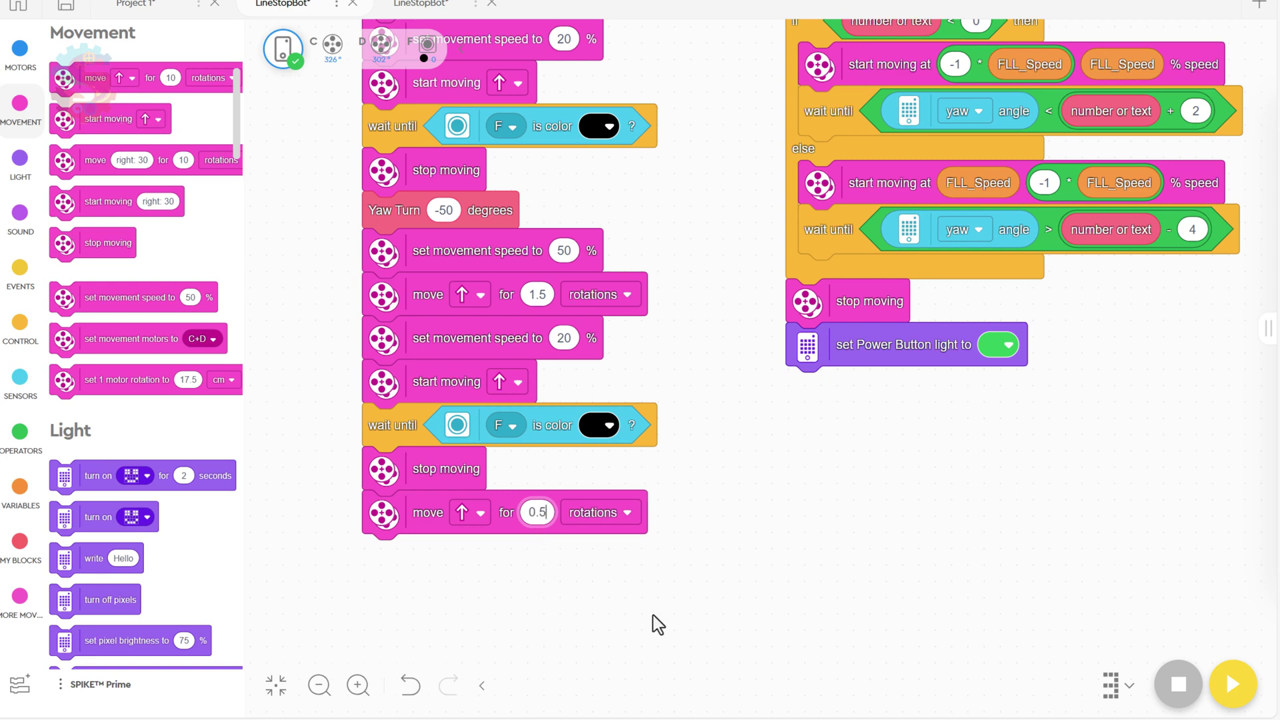
click(704, 542)
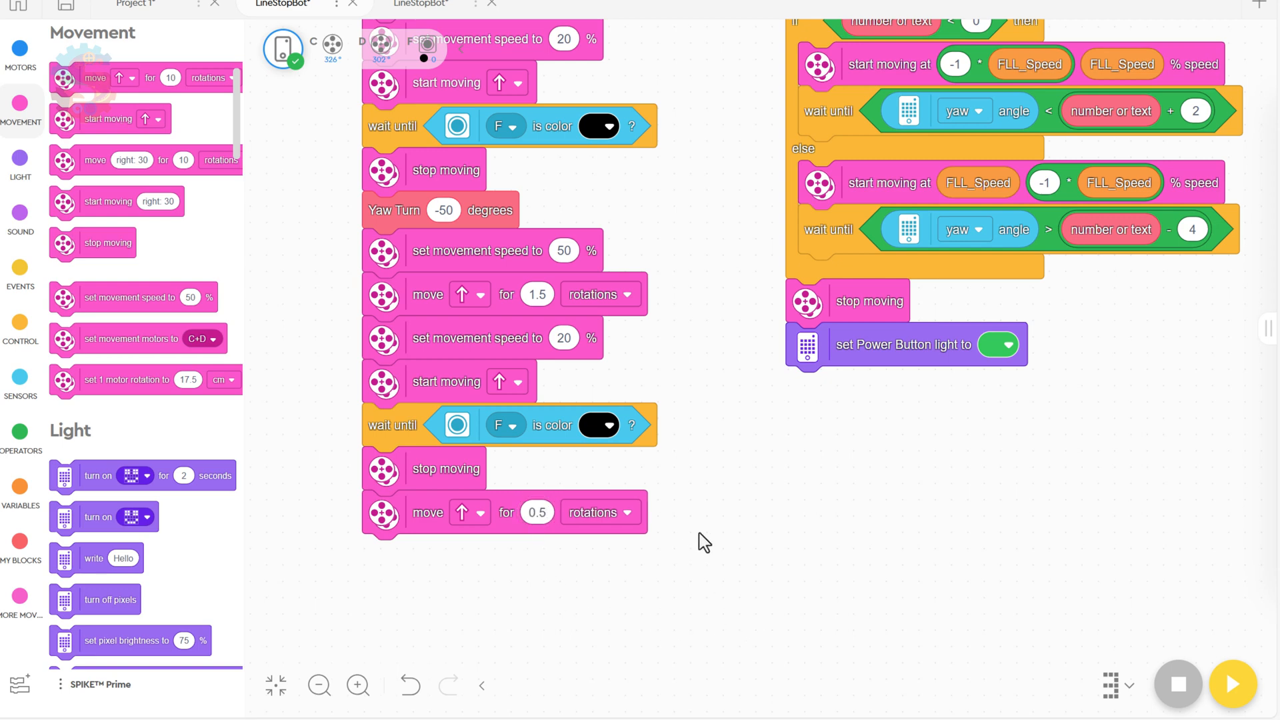
scroll(down, 3)
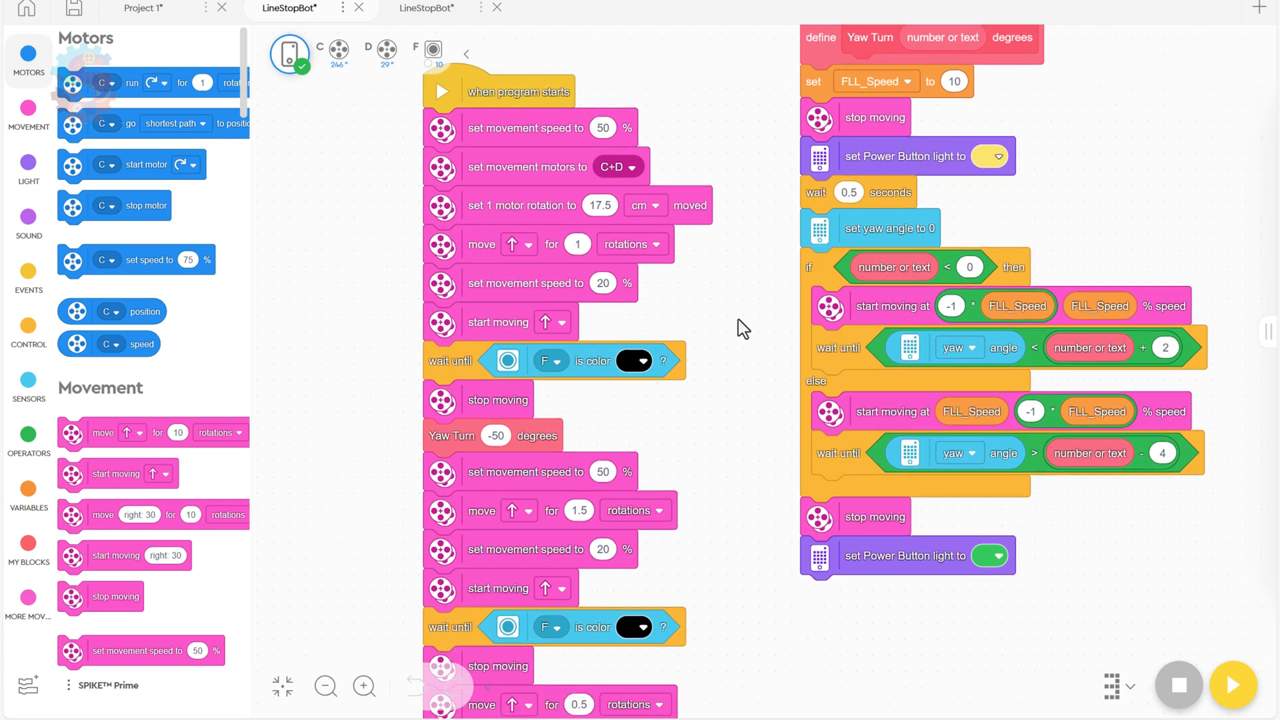
mouse_move(744, 347)
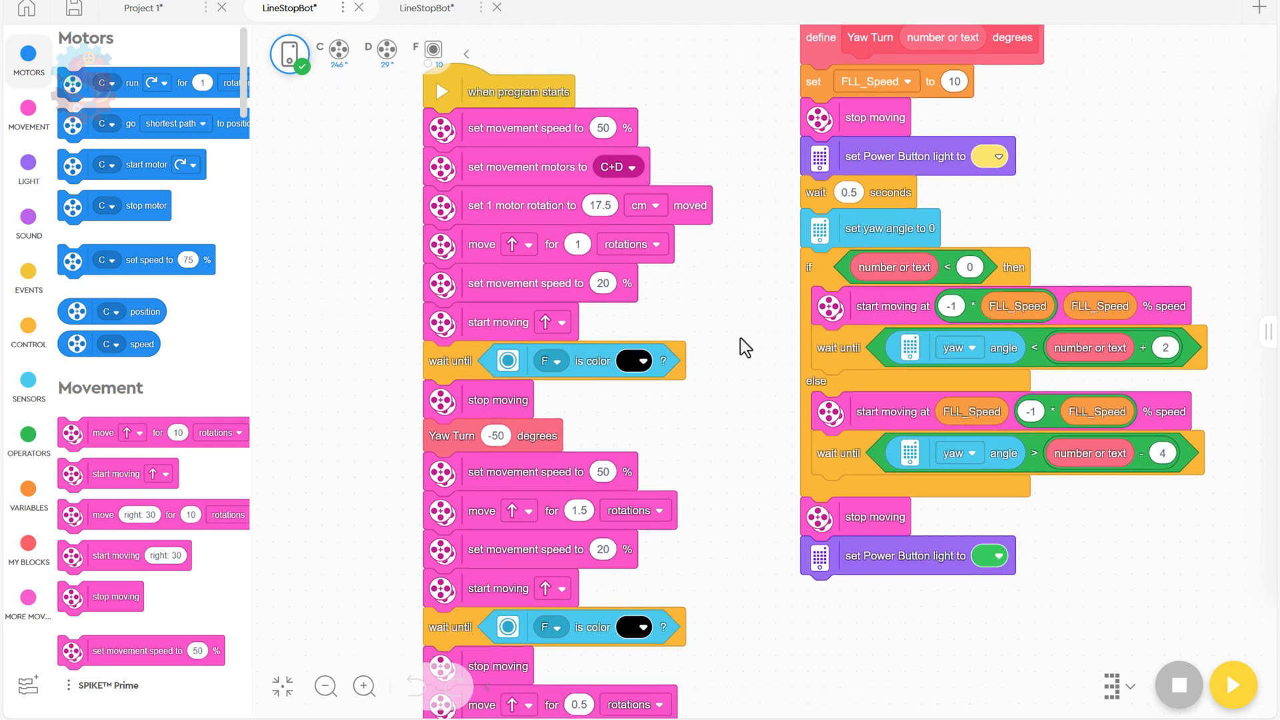
mouse_move(454, 437)
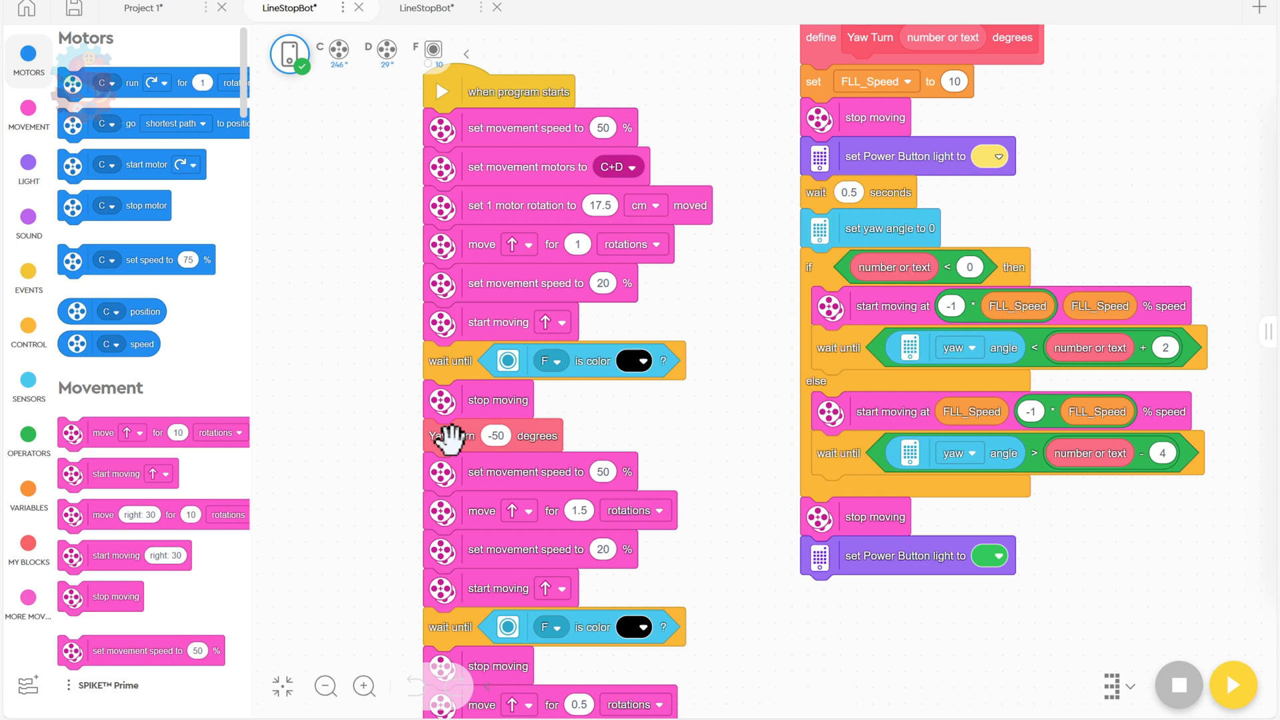
Detach the blocks below the Yaw Turn and set its angle to -98 degrees.
drag(452, 434, 624, 527)
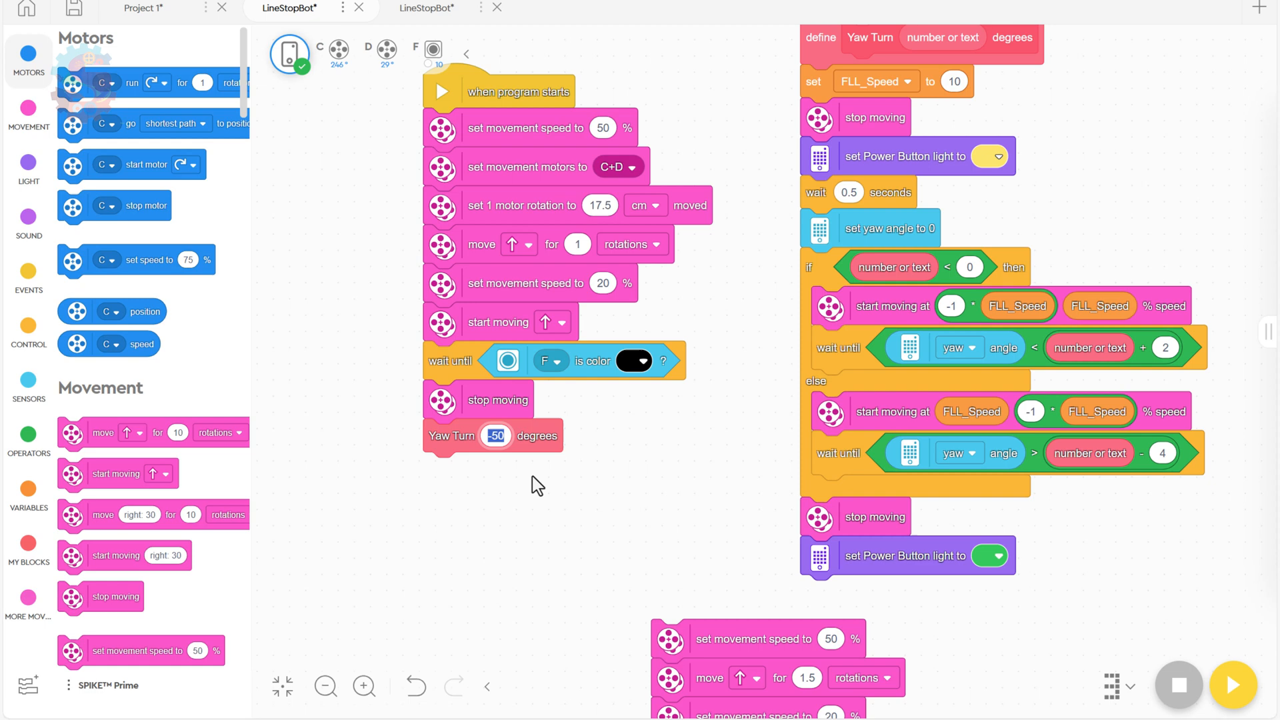
text(-98)
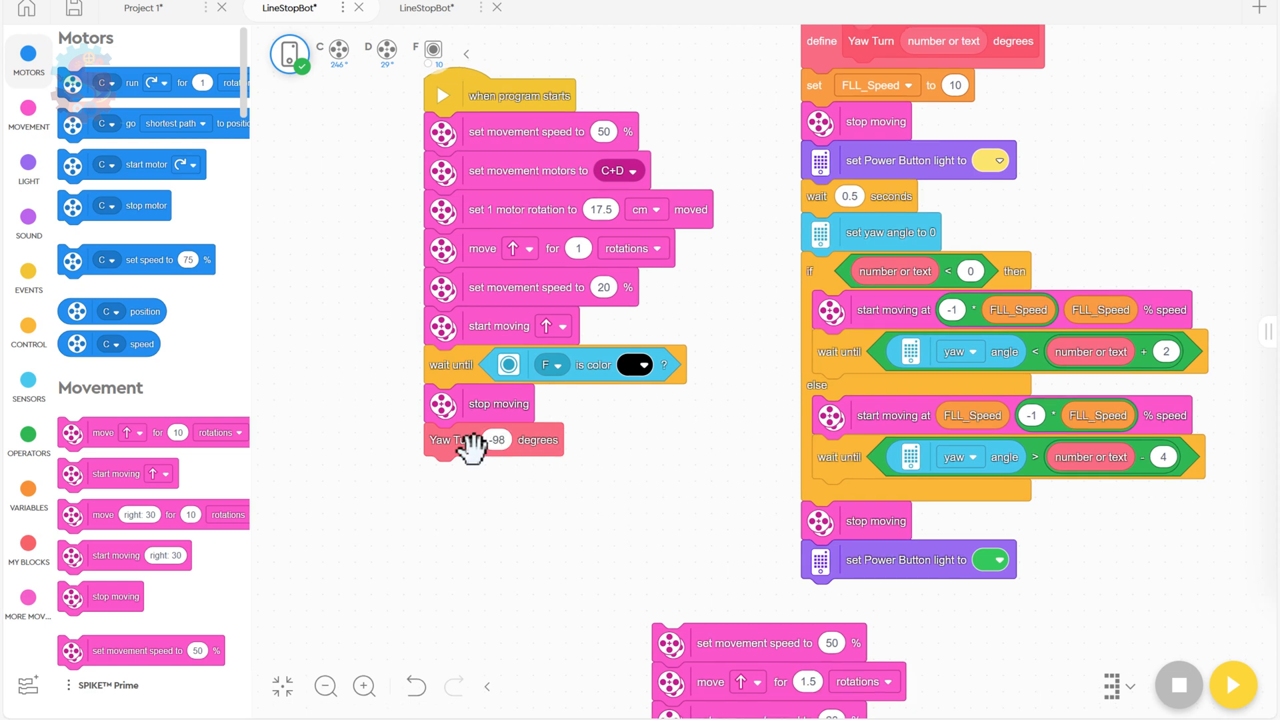
mouse_move(690, 635)
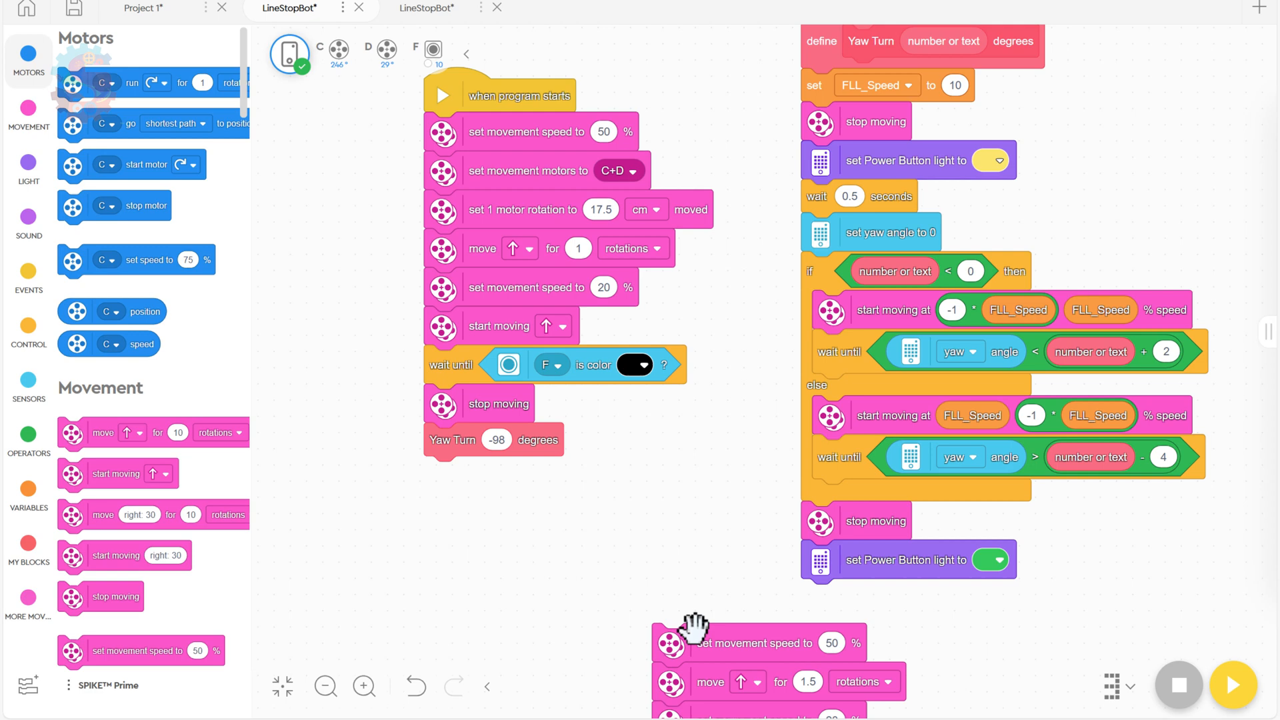
mouse_move(676, 681)
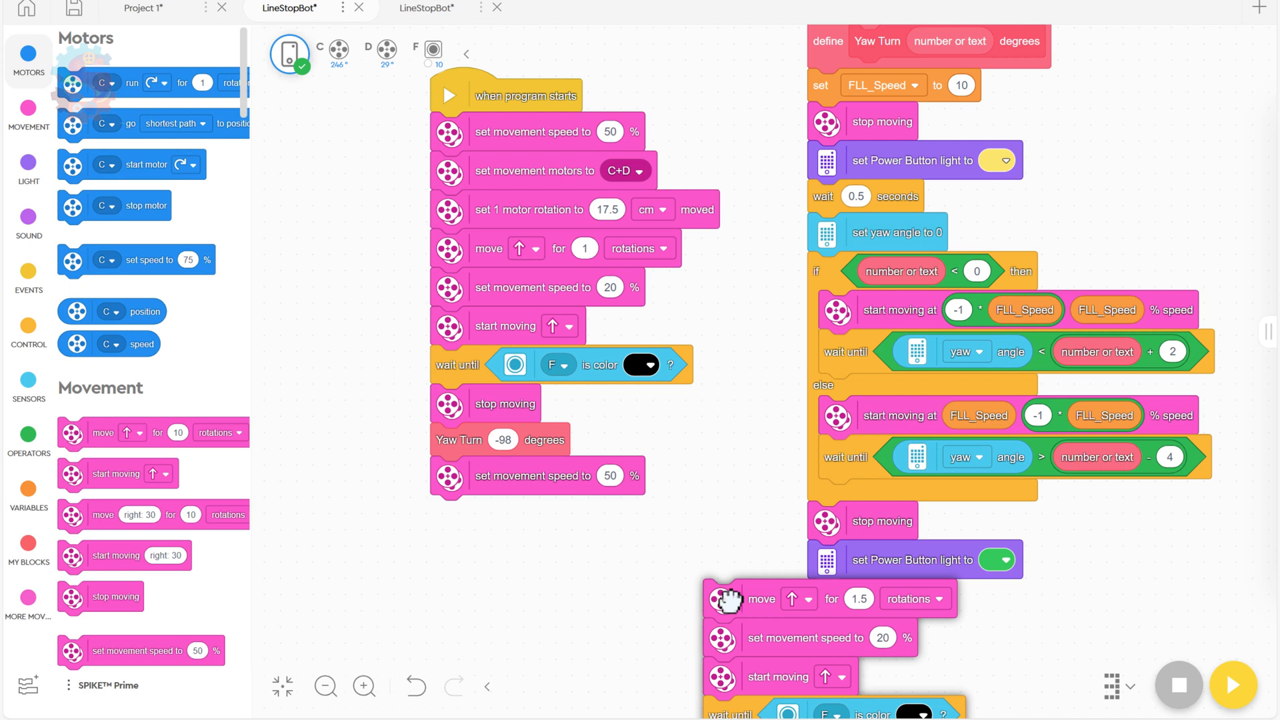
Reattach the 1.5-rotation drive stack and the wait-until-F-black block under the -98 turn.
drag(724, 600, 463, 540)
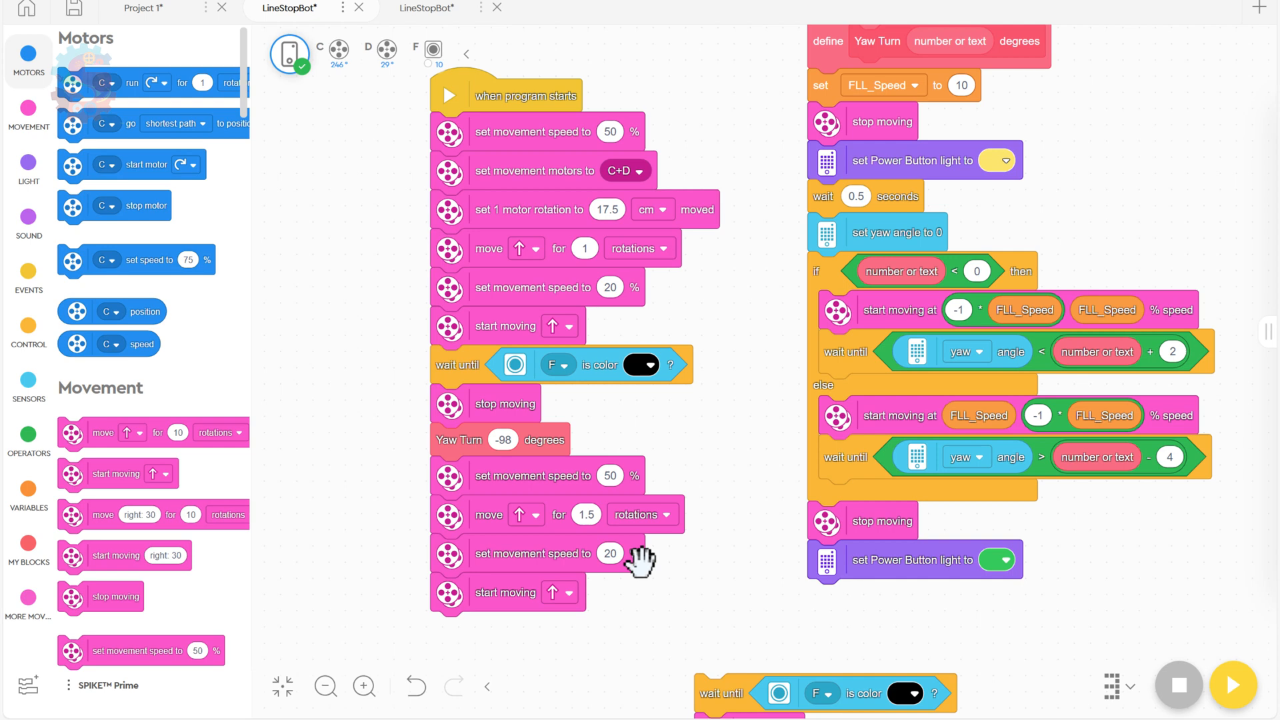
mouse_move(512, 613)
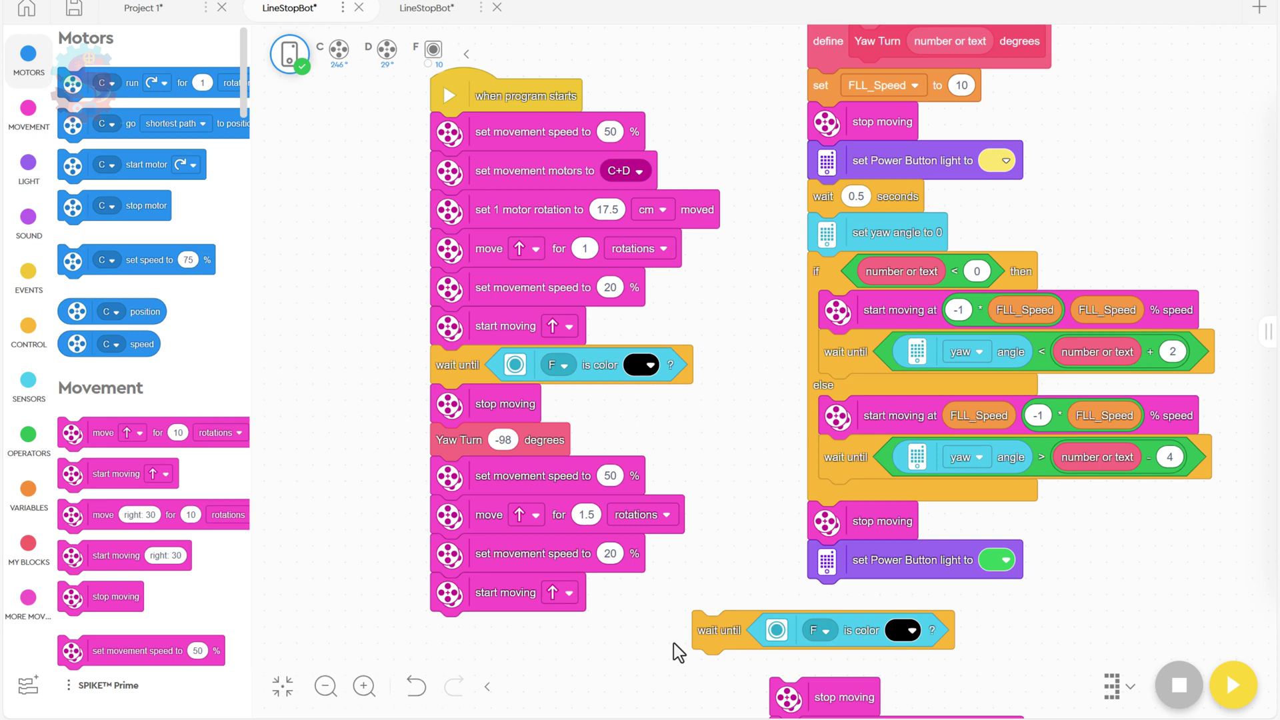
drag(719, 629, 458, 616)
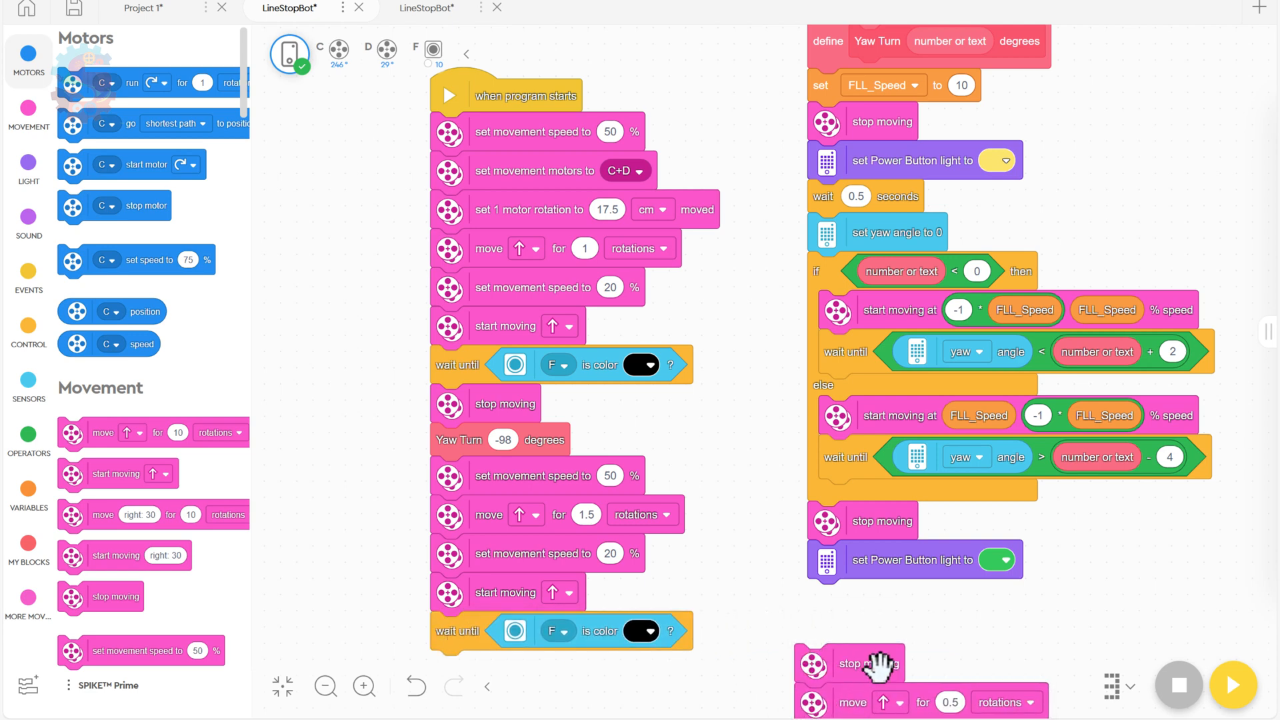
mouse_move(966, 128)
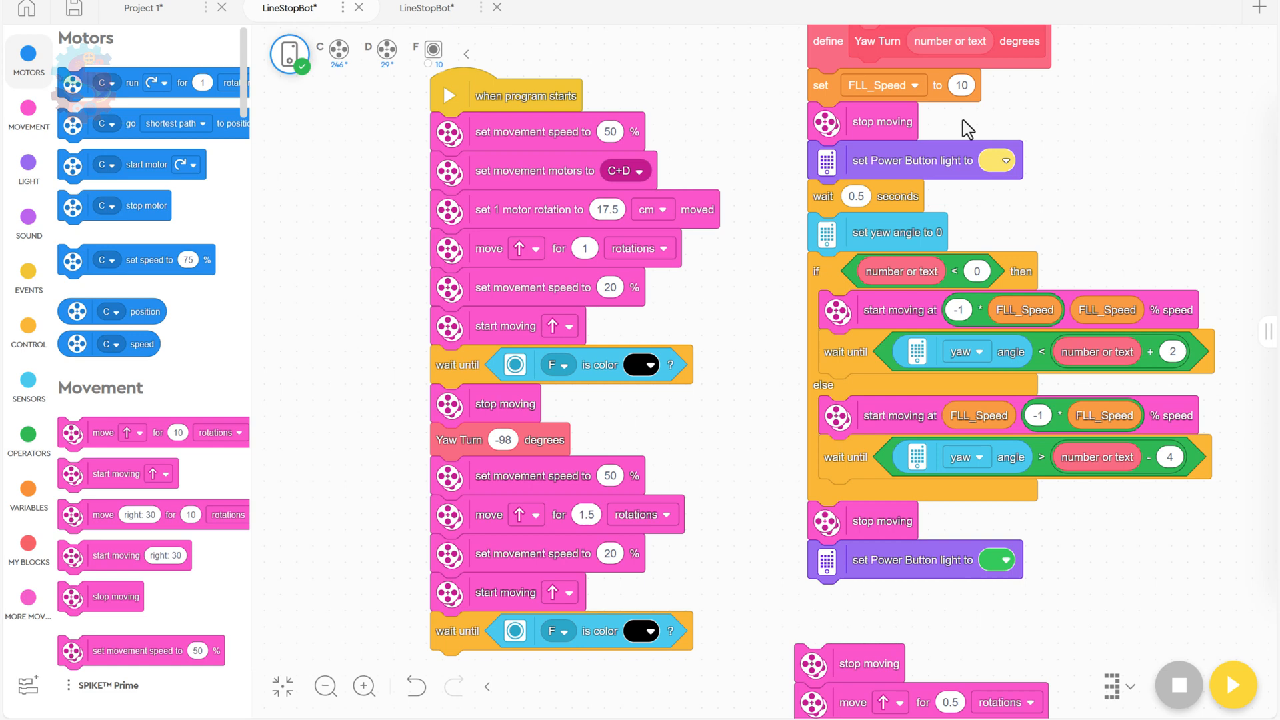
mouse_move(424, 384)
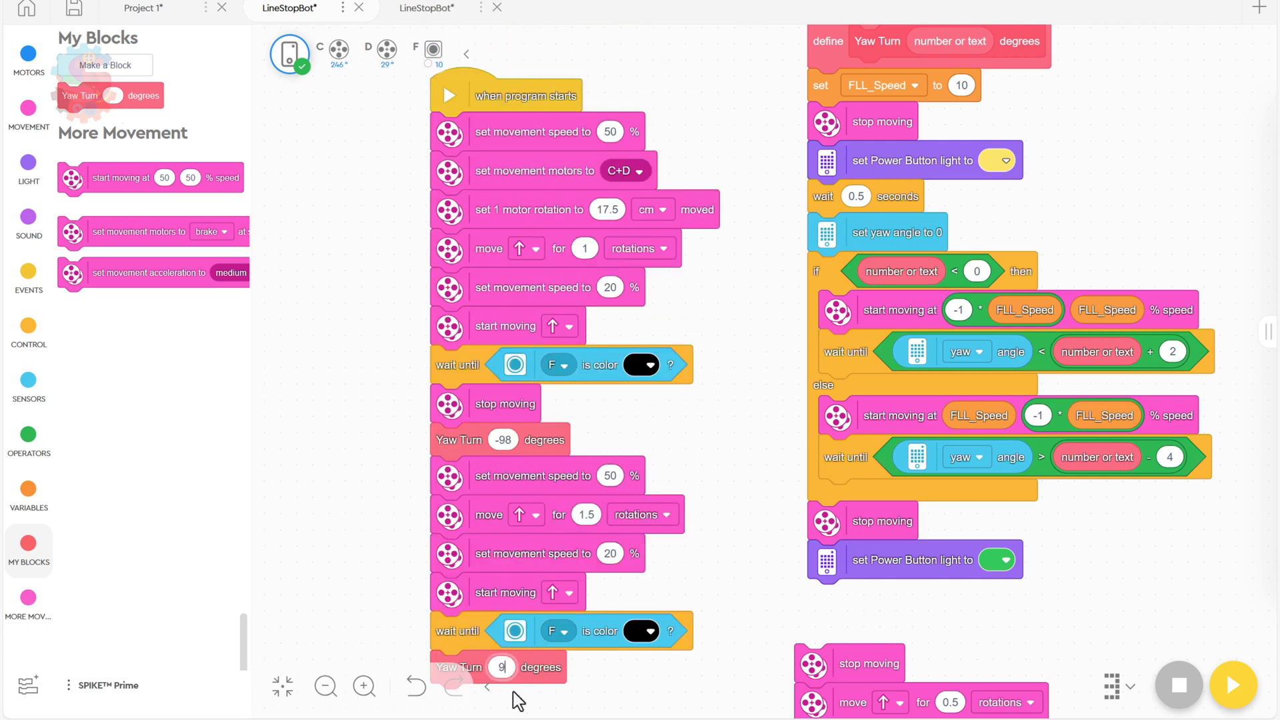
Add a 98-degree Yaw Turn after the second line wait, followed by a 1-rotation move.
text(98)
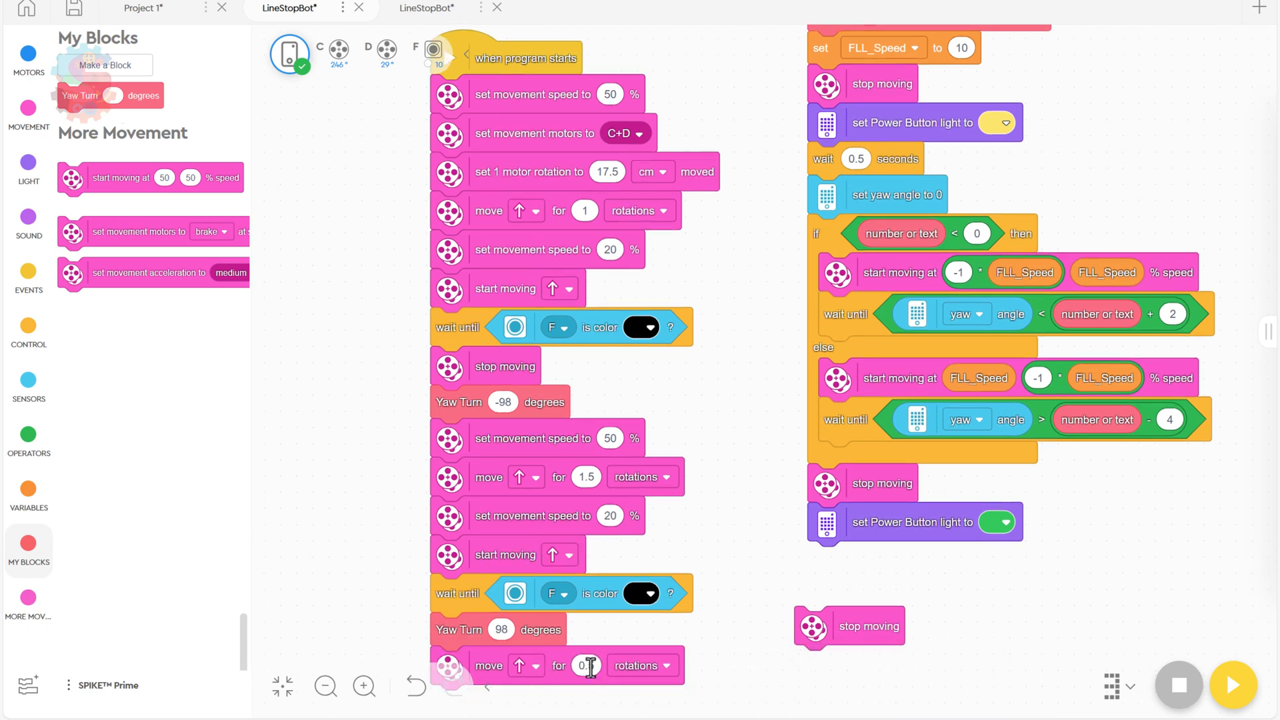
text(1)
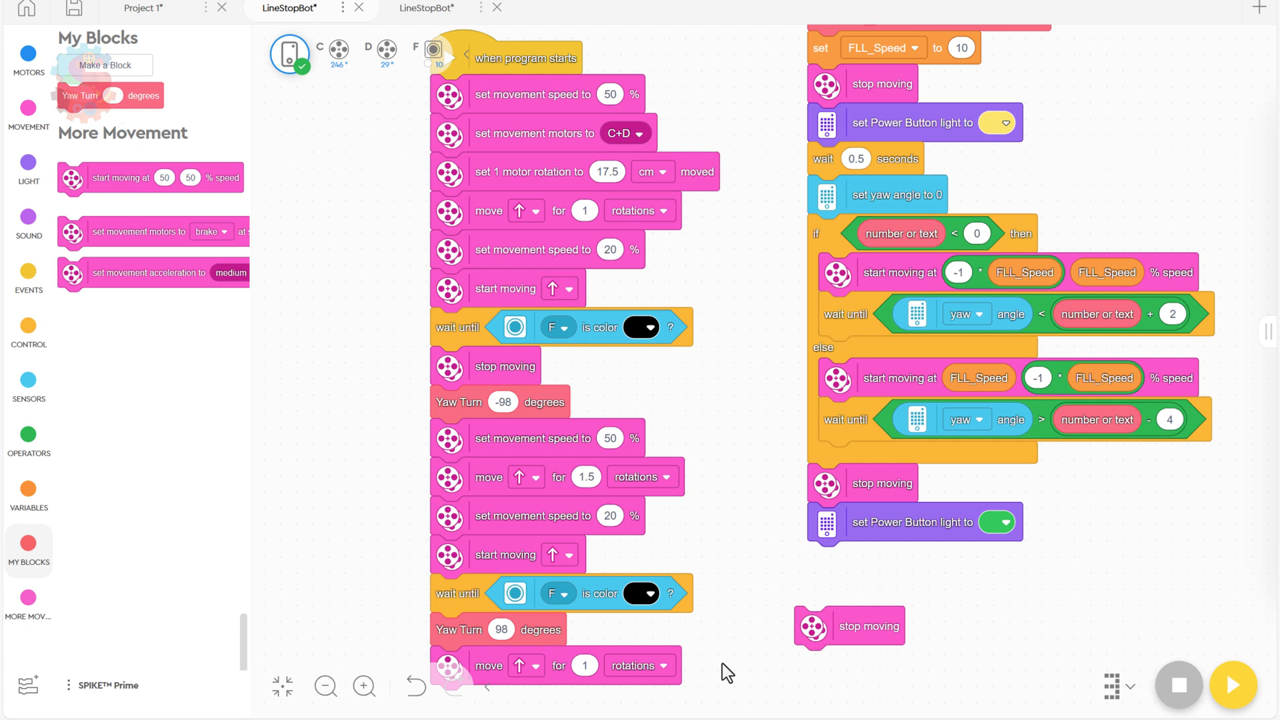
scroll(down, 3)
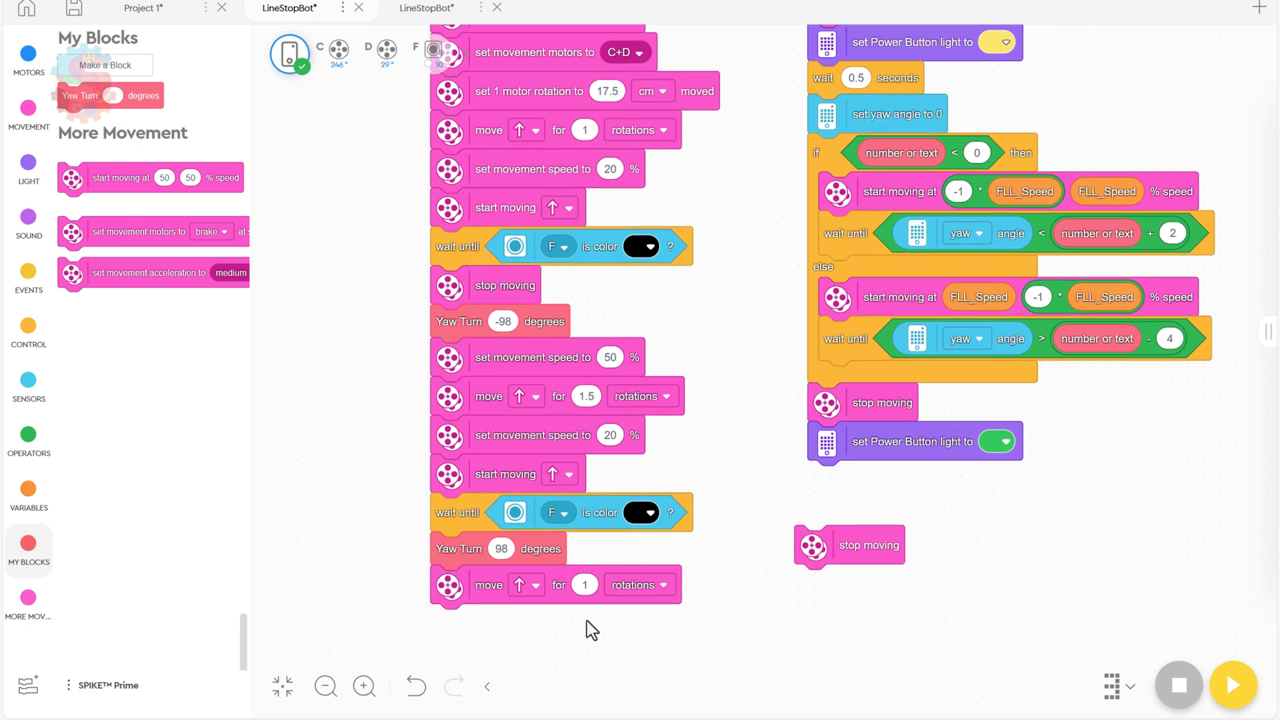
mouse_move(611, 563)
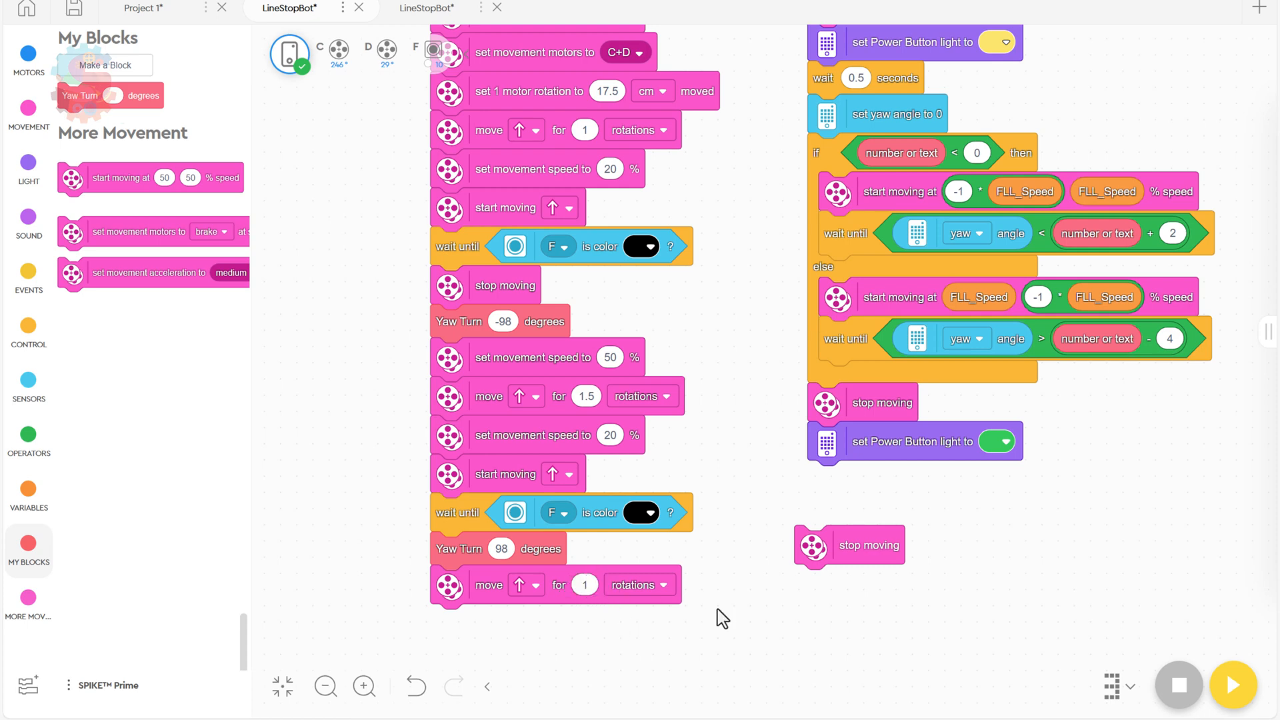
Slow to 20% speed and add a wait until sensor F sees black.
scroll(down, 3)
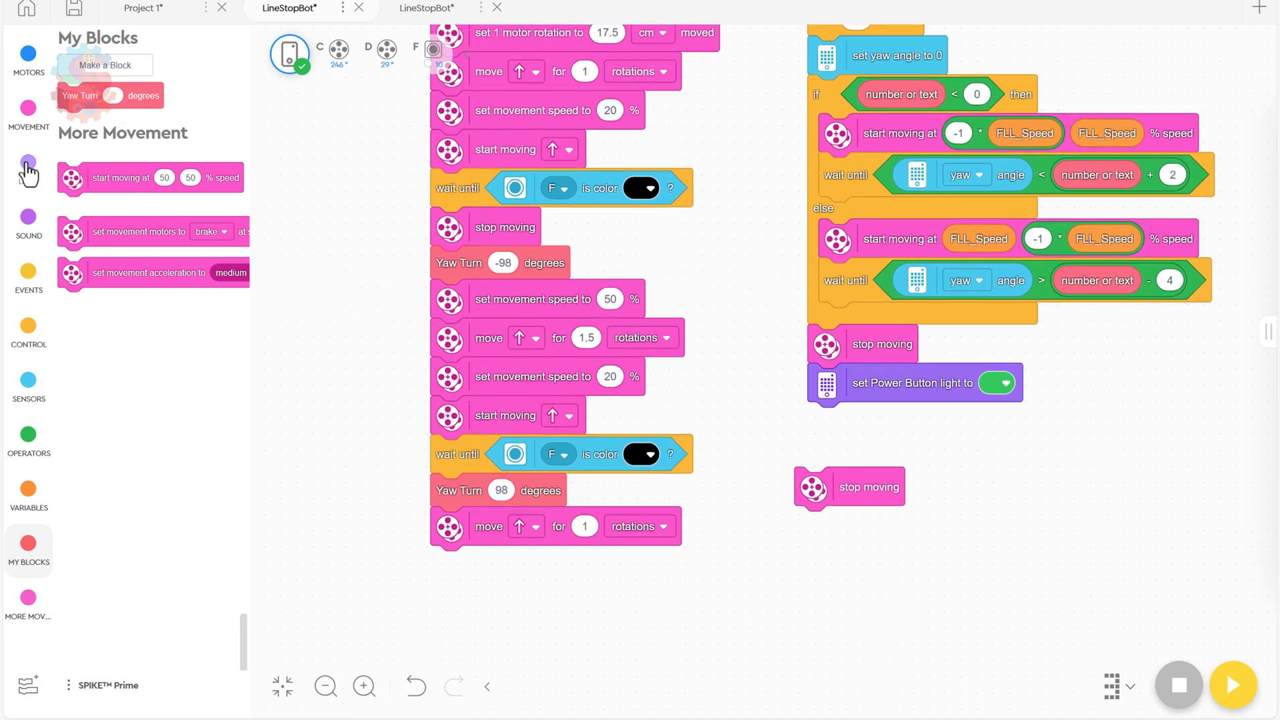
click(28, 107)
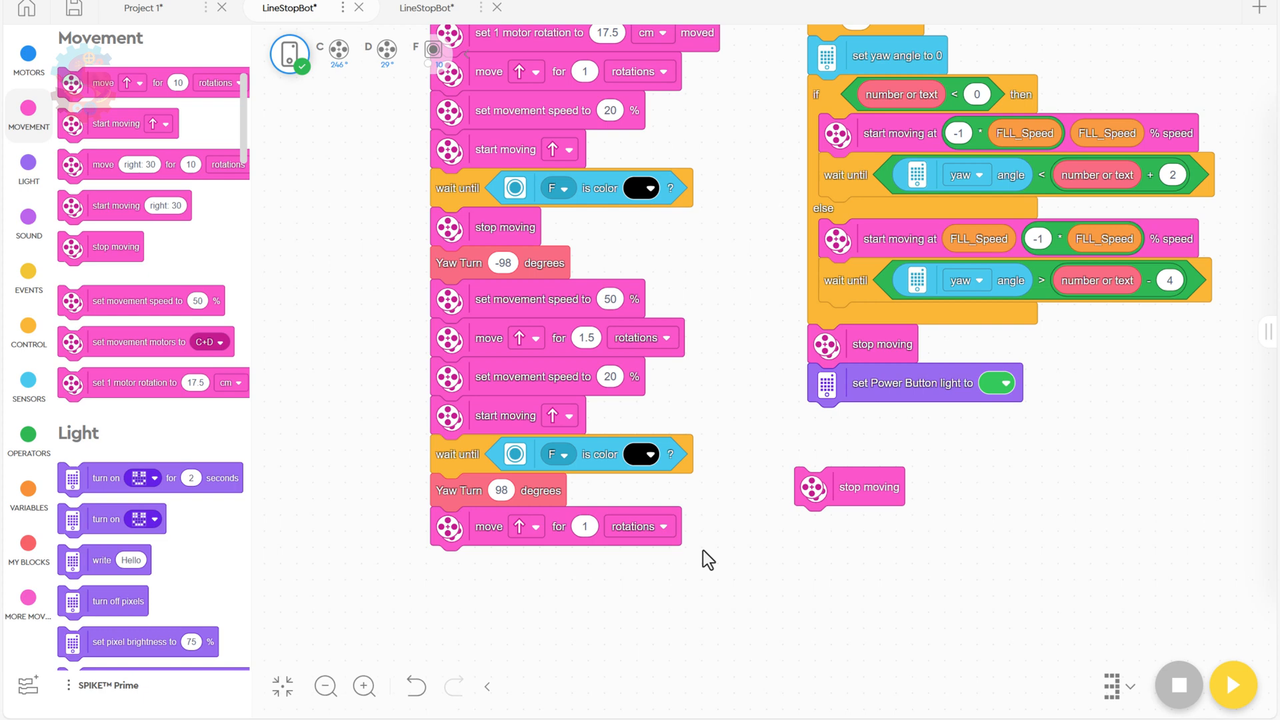
mouse_move(456, 531)
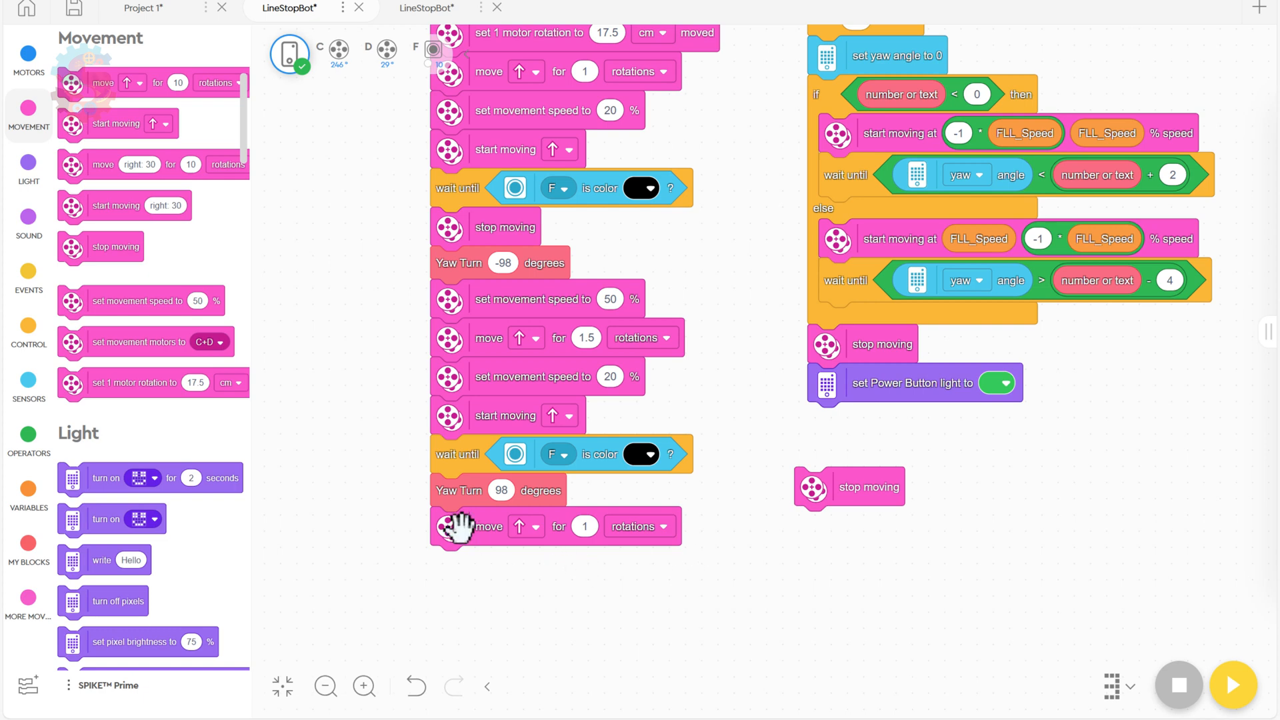
mouse_move(573, 570)
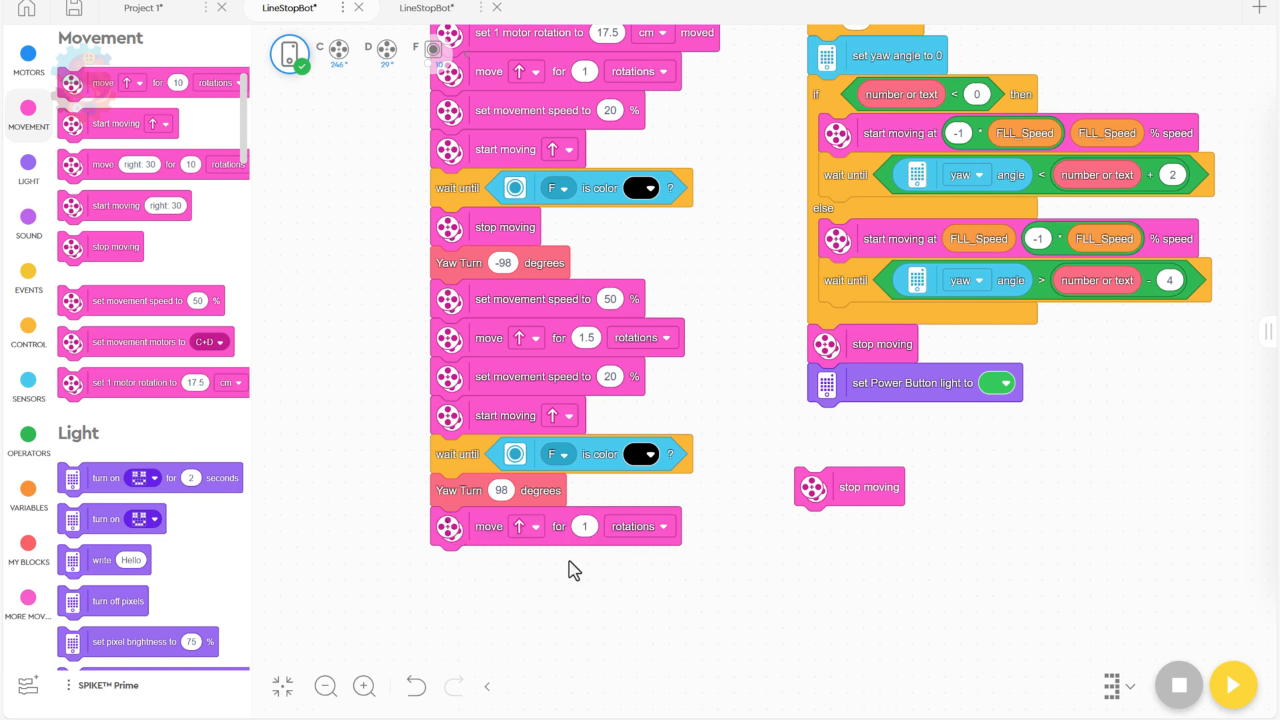
mouse_move(184, 166)
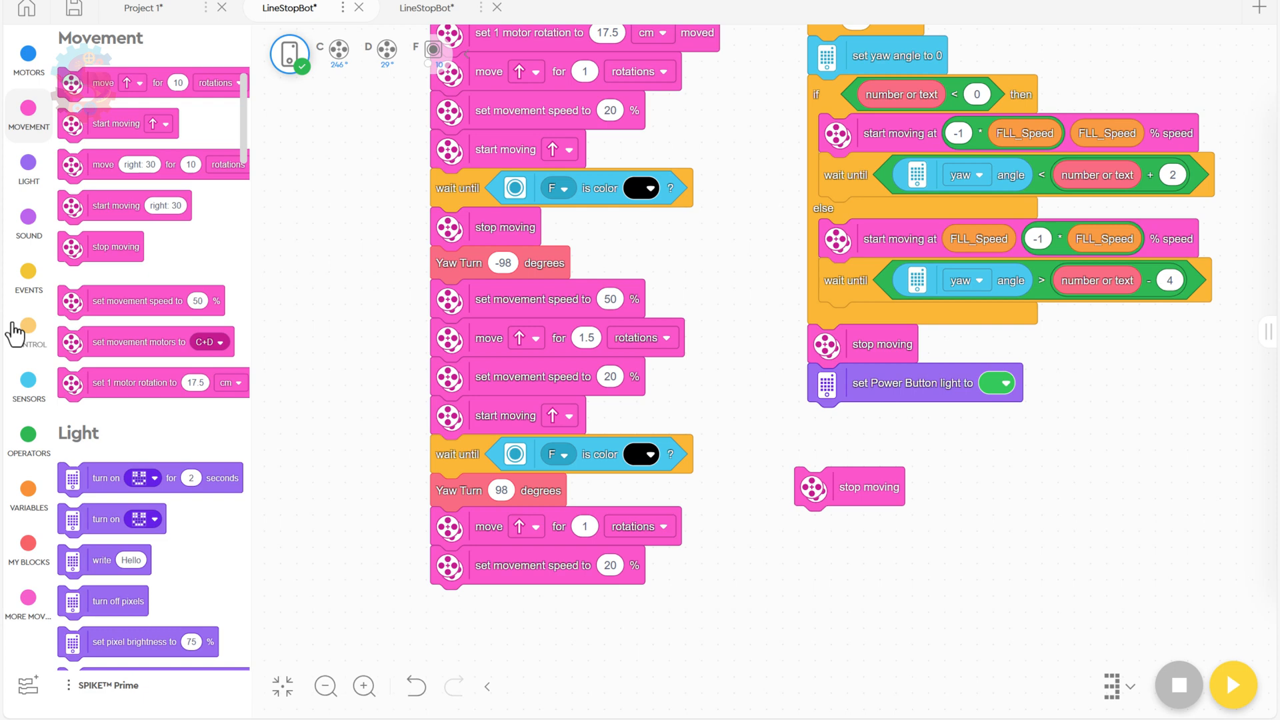
click(28, 332)
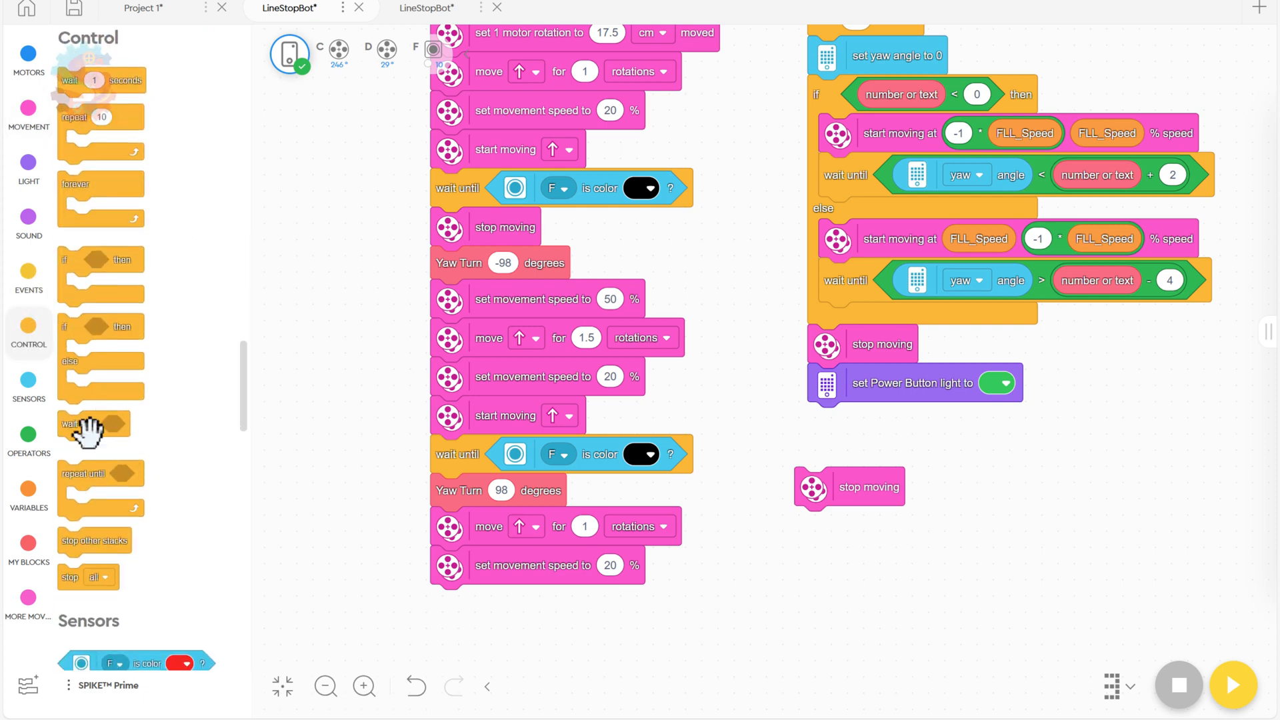
drag(89, 423, 476, 602)
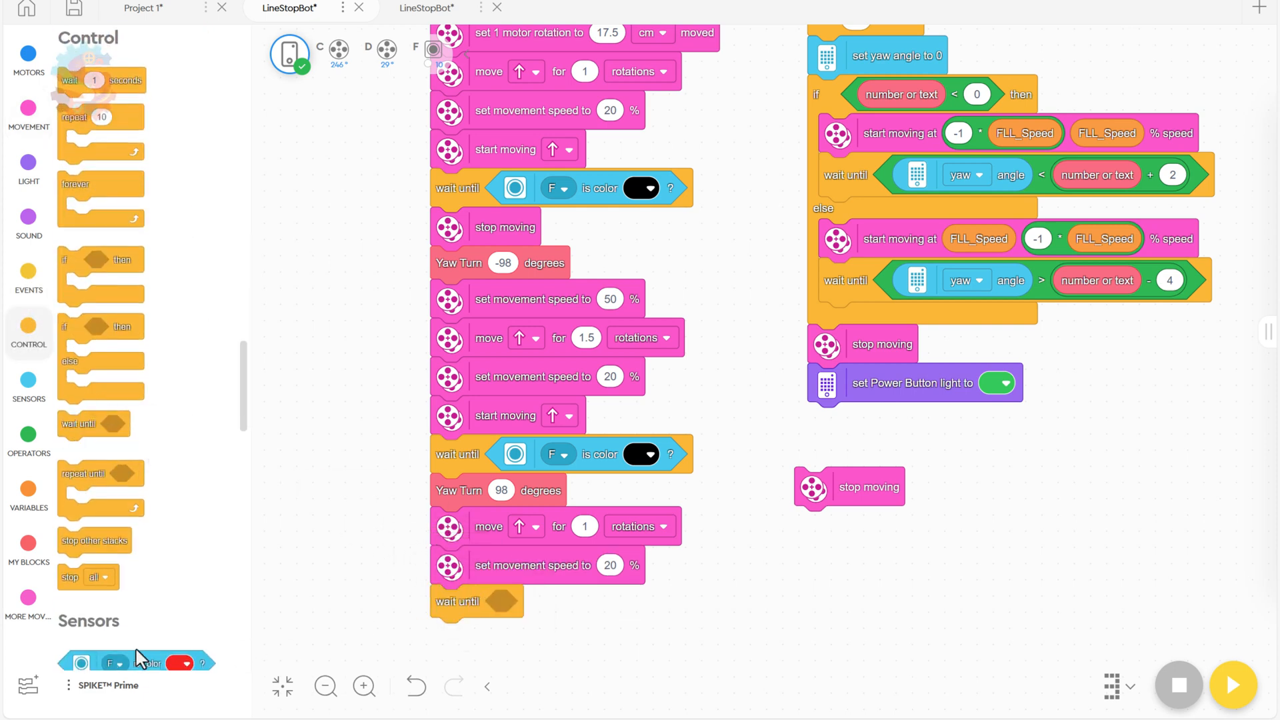
click(640, 604)
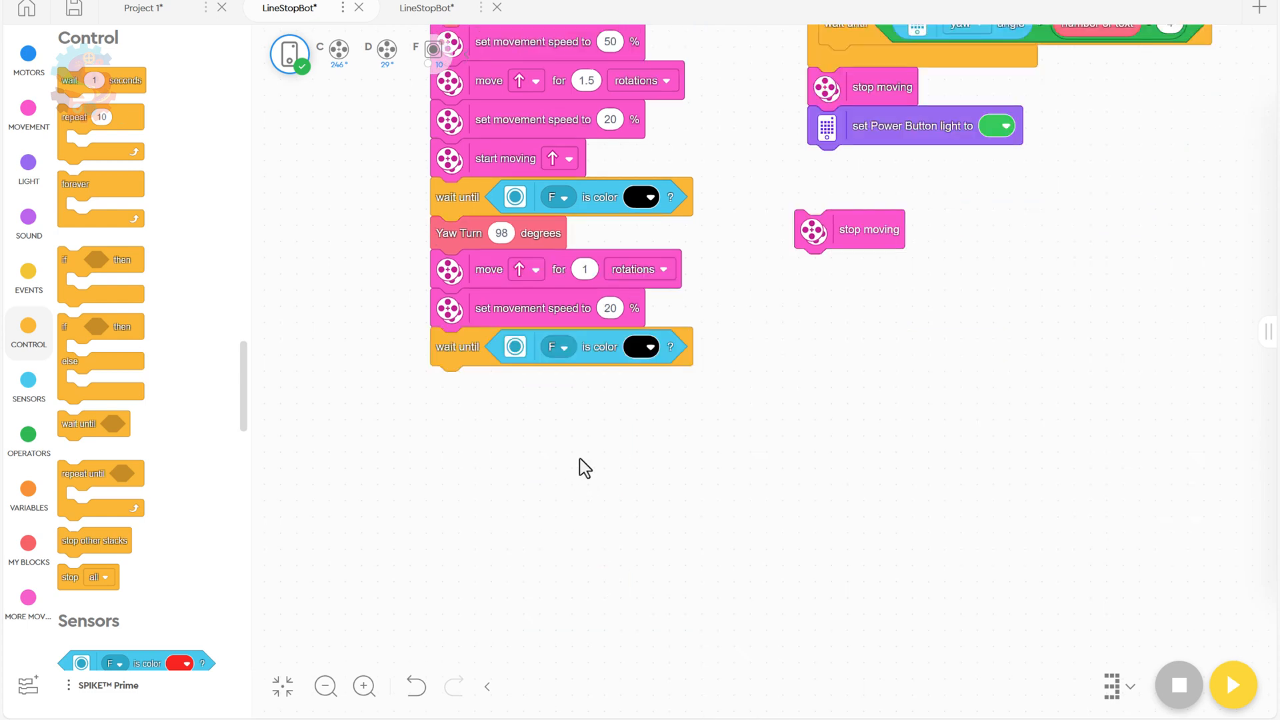
mouse_move(28, 108)
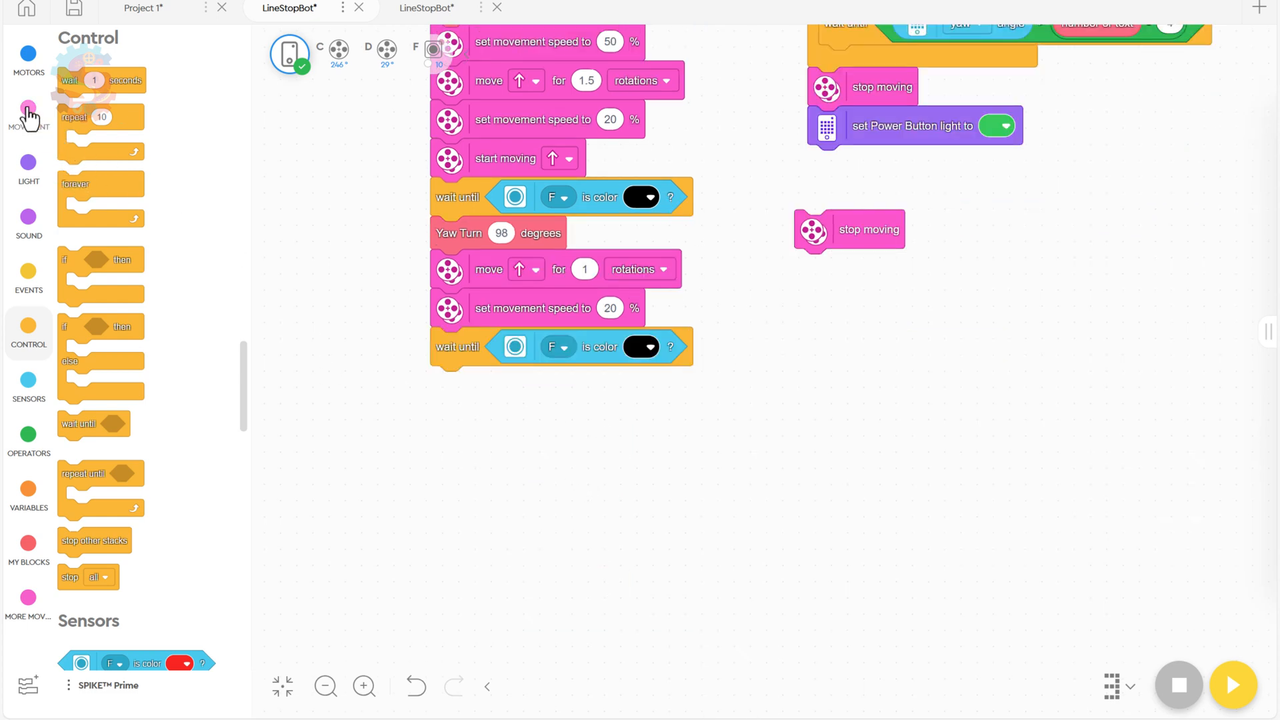
Move forward 0.5 rotations, then stop moving as the final block.
click(28, 106)
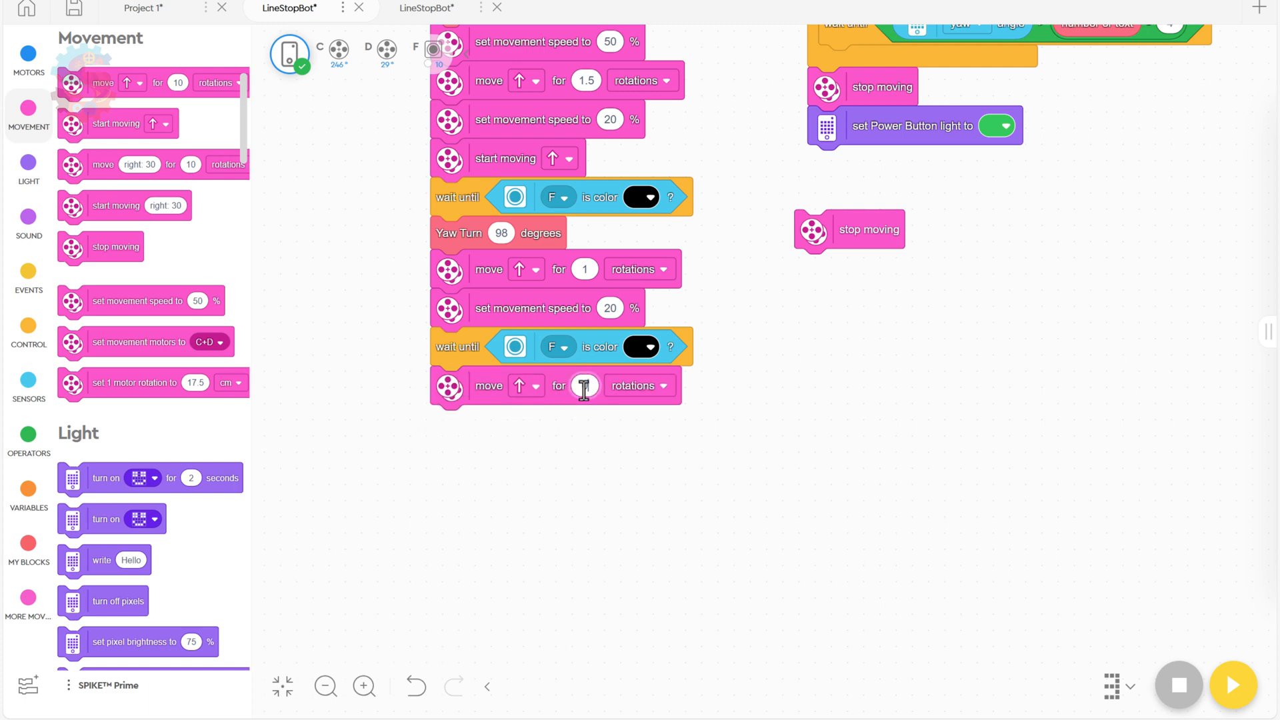
text(0.5)
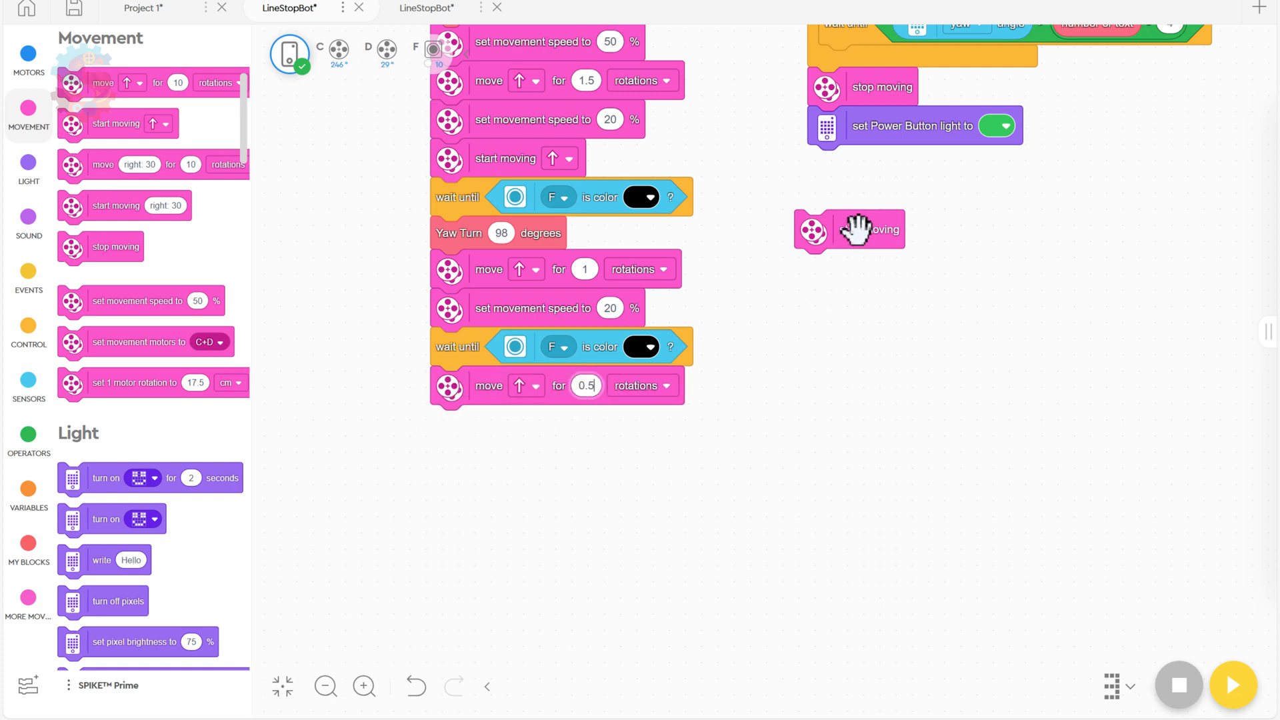
drag(850, 228, 485, 424)
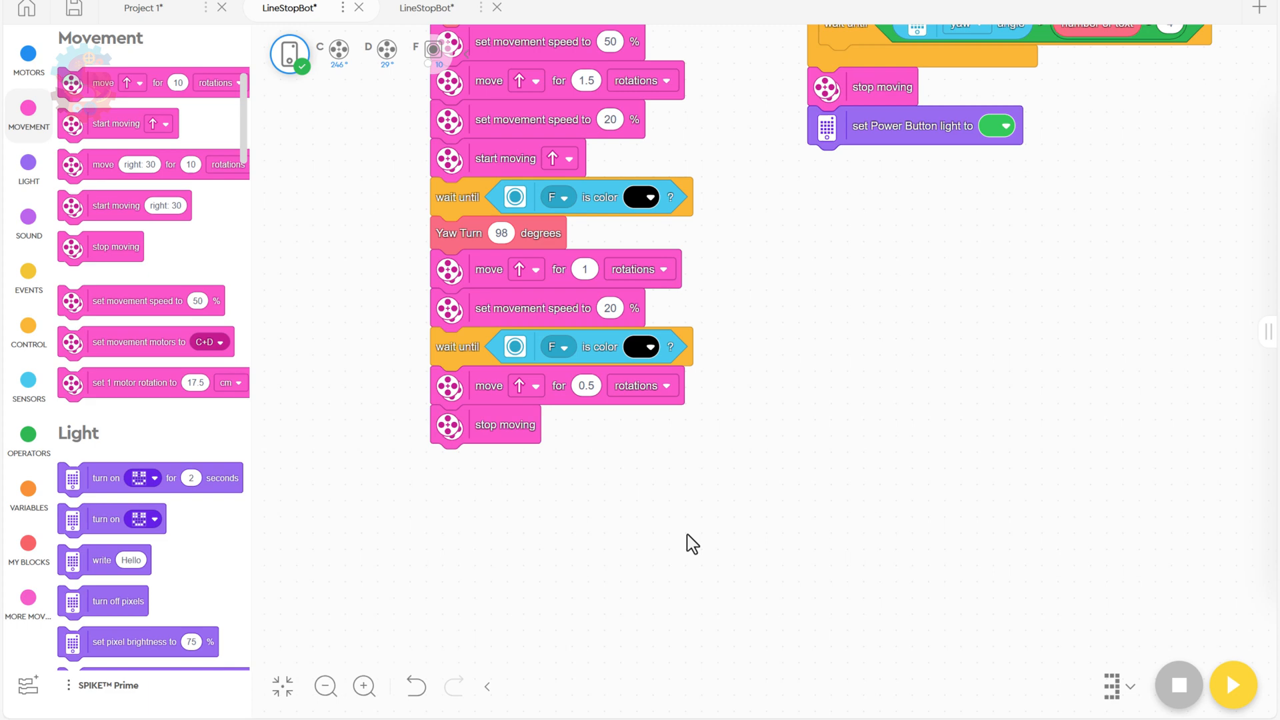